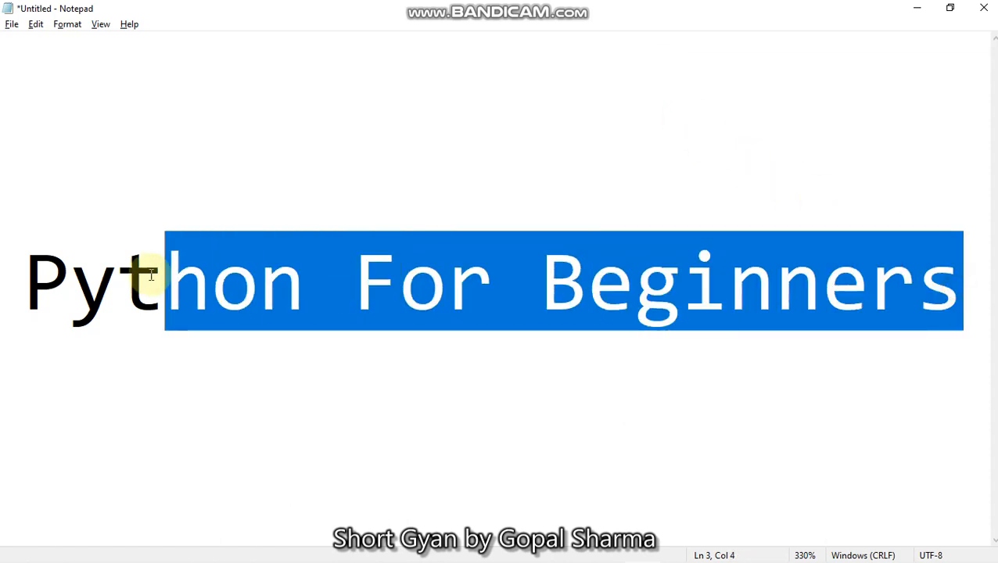
# Deselect the title text and switch to the 'a' note listing the four Python topics.
pyautogui.click(358, 190)
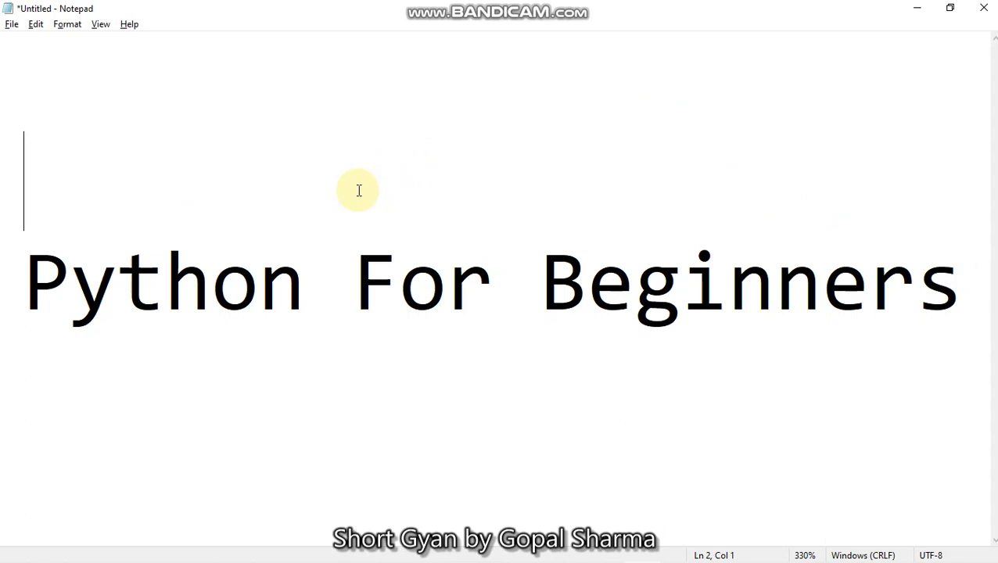
pyautogui.press('Alt+Tab')
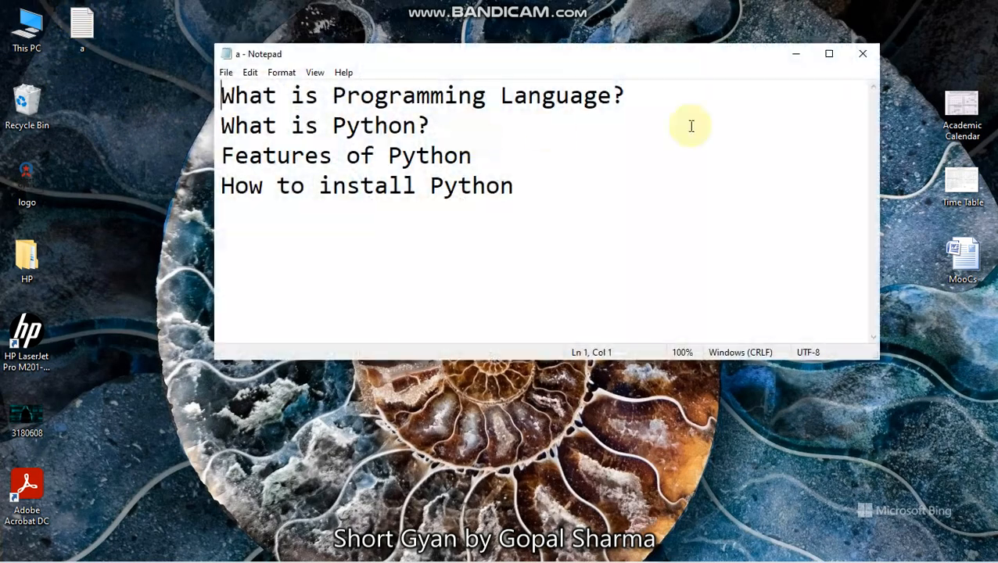
# Maximize the topic note window and clear the highlight on its first heading.
pyautogui.click(829, 53)
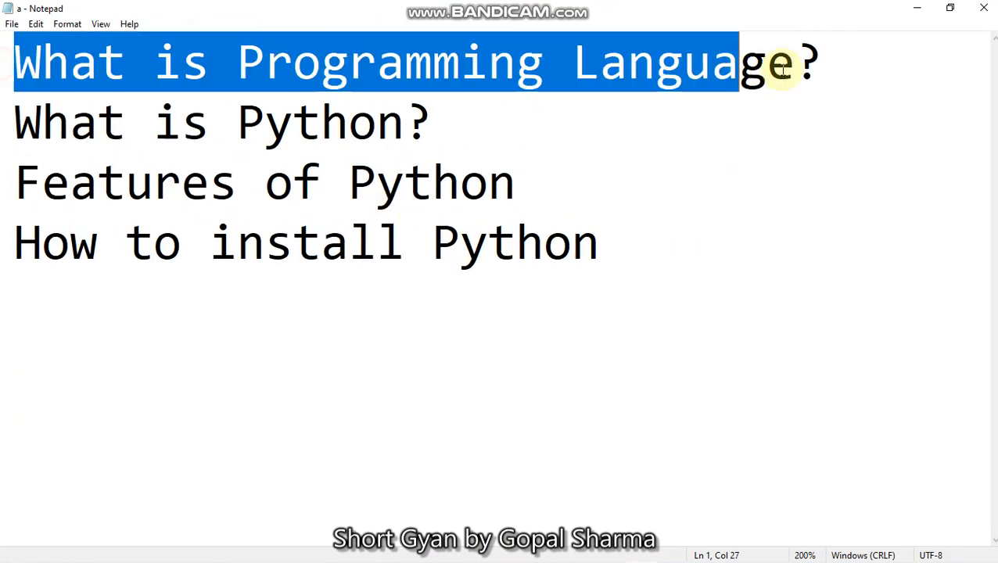
pyautogui.click(643, 298)
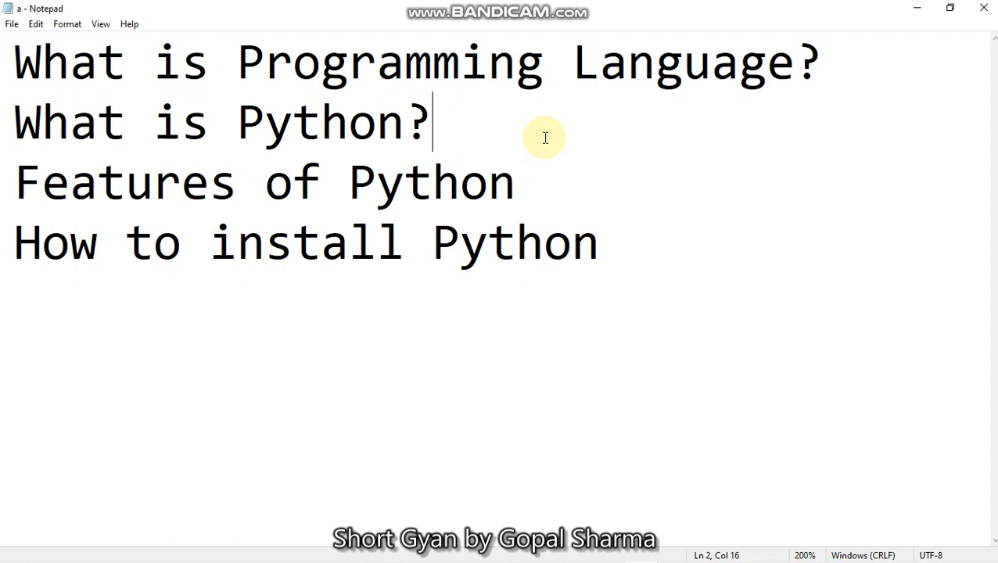
pyautogui.moveTo(593, 168)
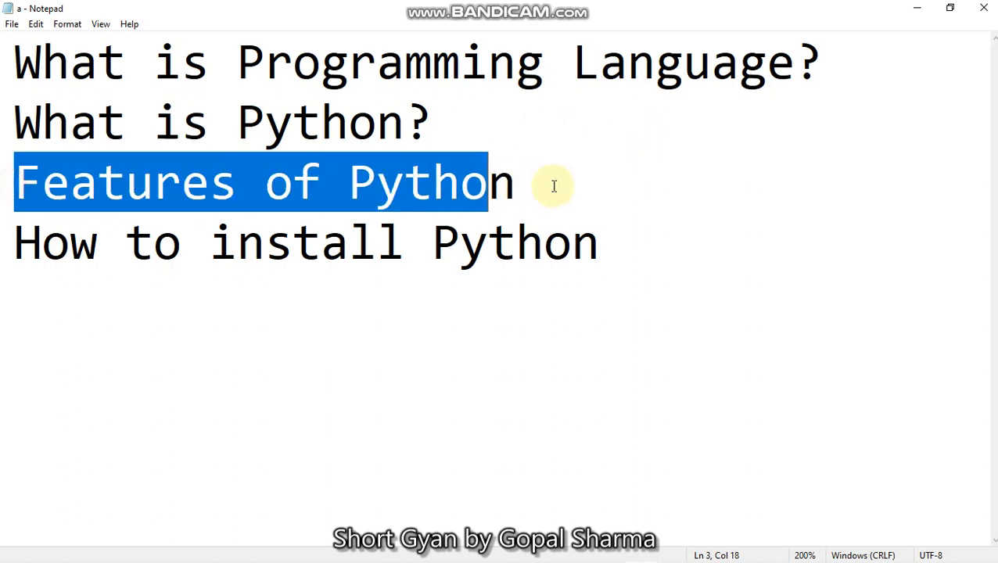
# Highlight the Features of Python heading and place the cursor after the P in Python.
pyautogui.click(516, 181)
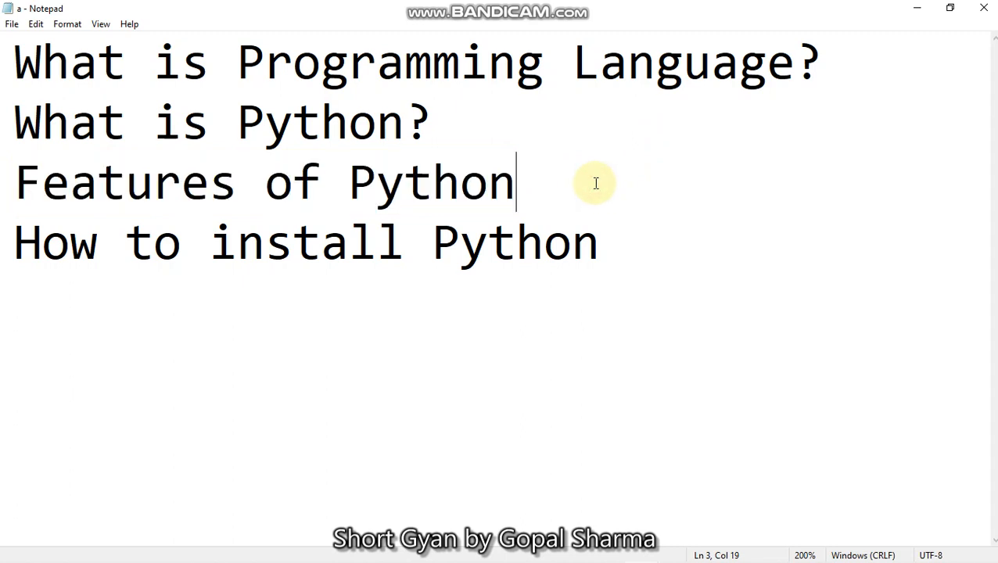
pyautogui.moveTo(462, 183)
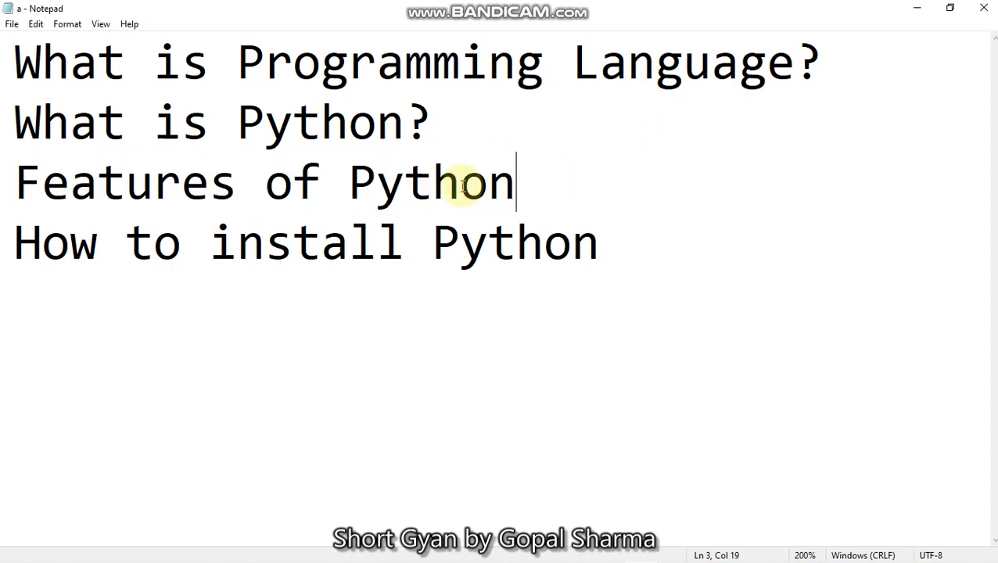
pyautogui.moveTo(515, 181); pyautogui.dragTo(14, 182)
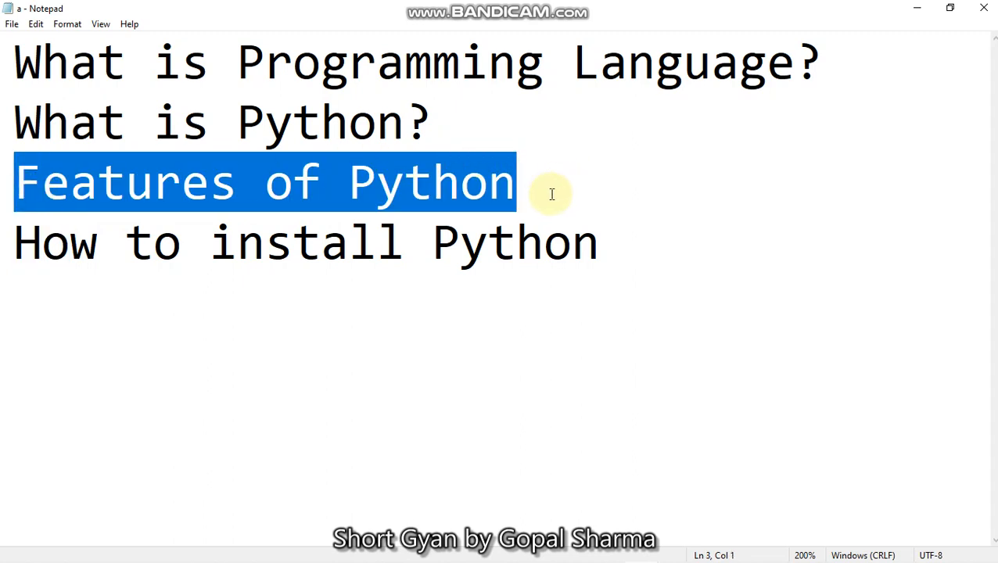
pyautogui.click(525, 194)
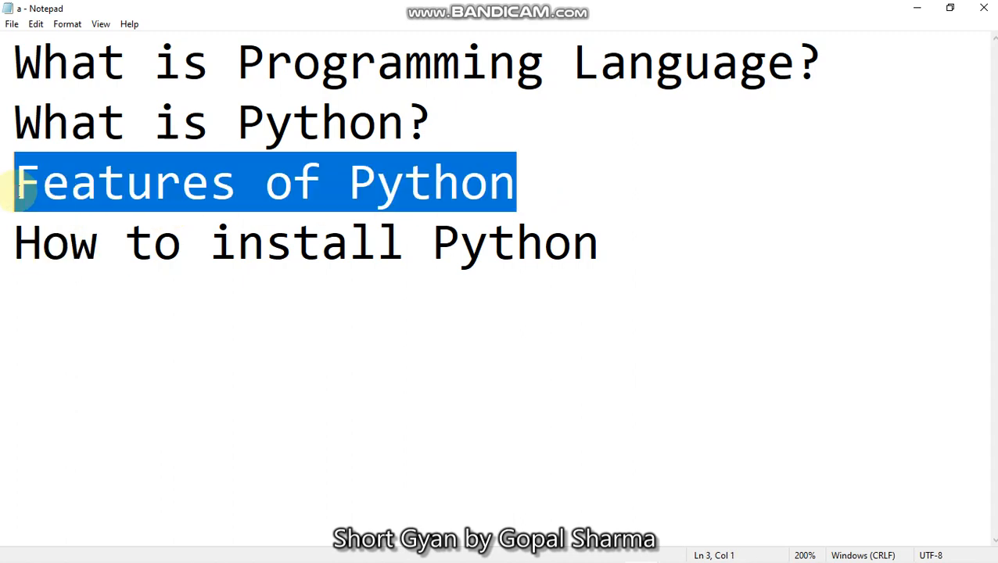
pyautogui.moveTo(394, 138)
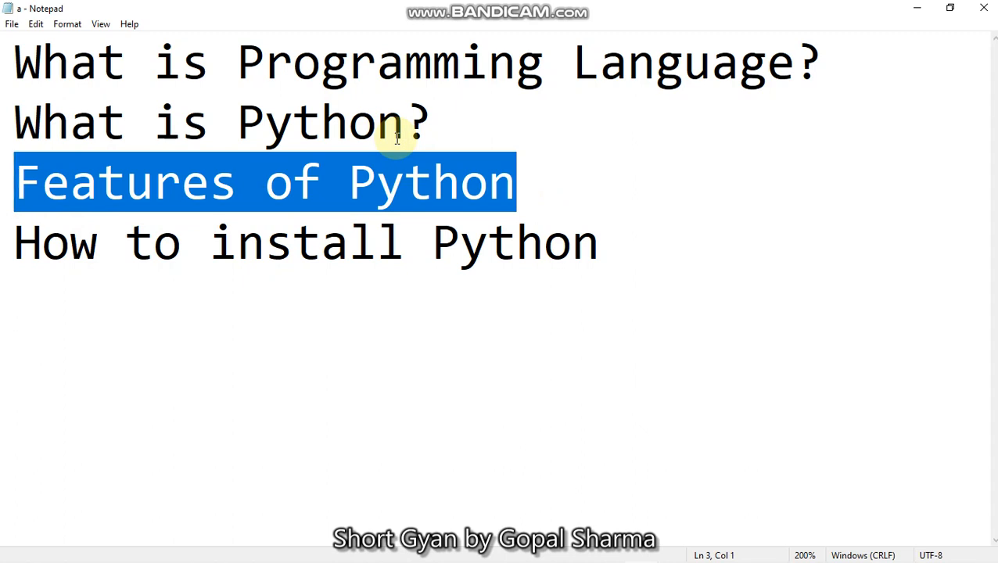
pyautogui.moveTo(532, 188)
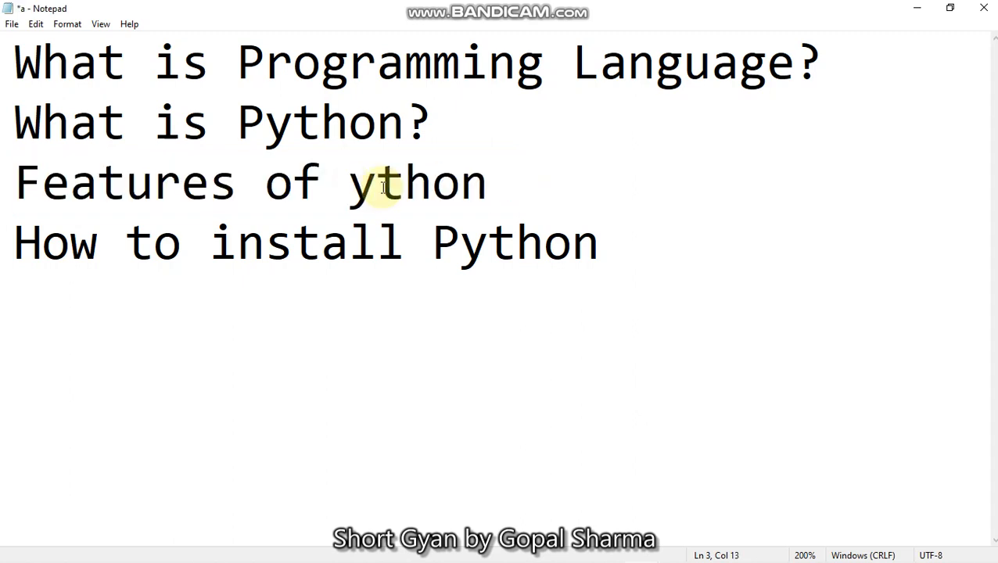
# Restore the capital P so the third heading reads Features of Python, then verify the word.
pyautogui.write('p')
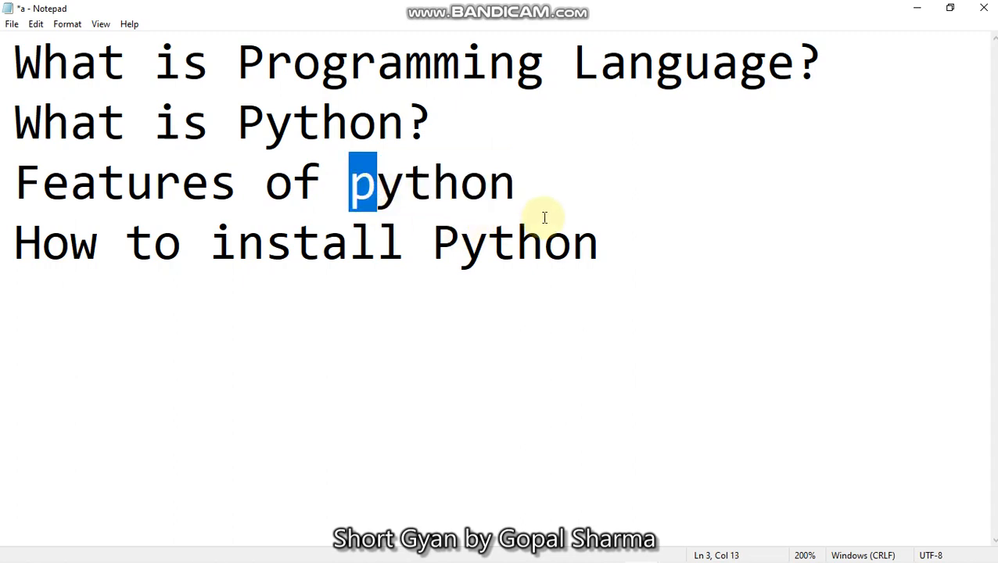
pyautogui.write('P')
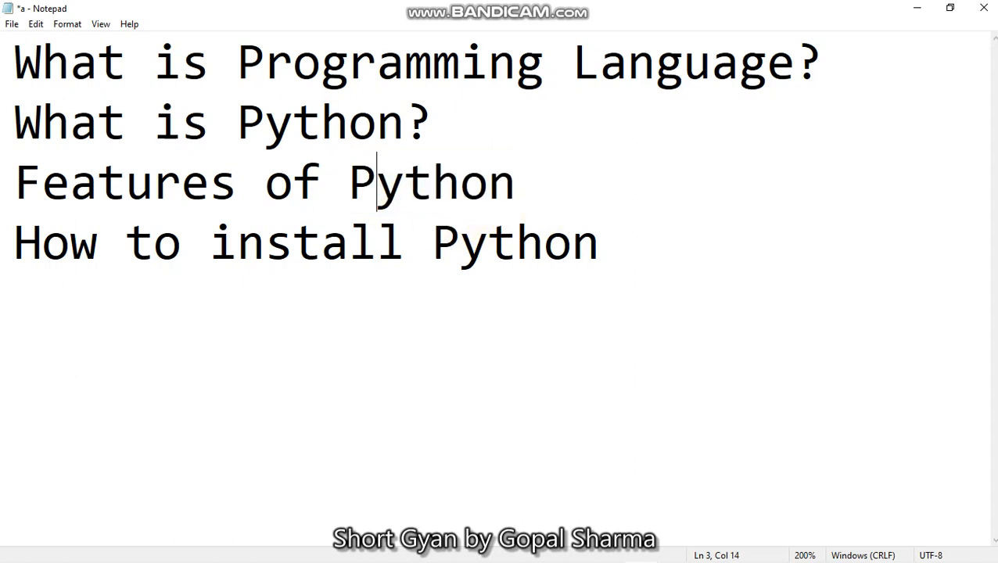
pyautogui.doubleClick(430, 182)
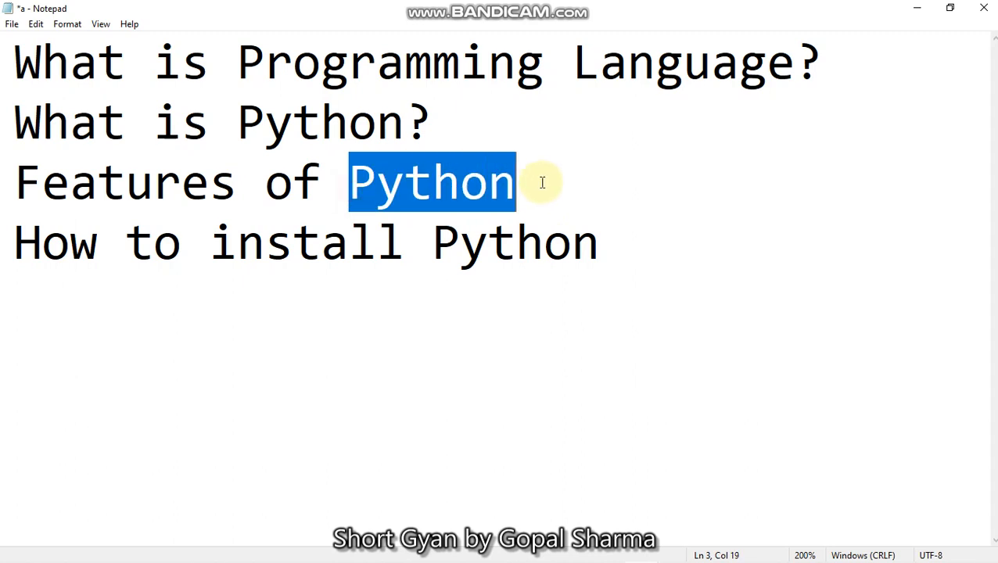
pyautogui.click(516, 181)
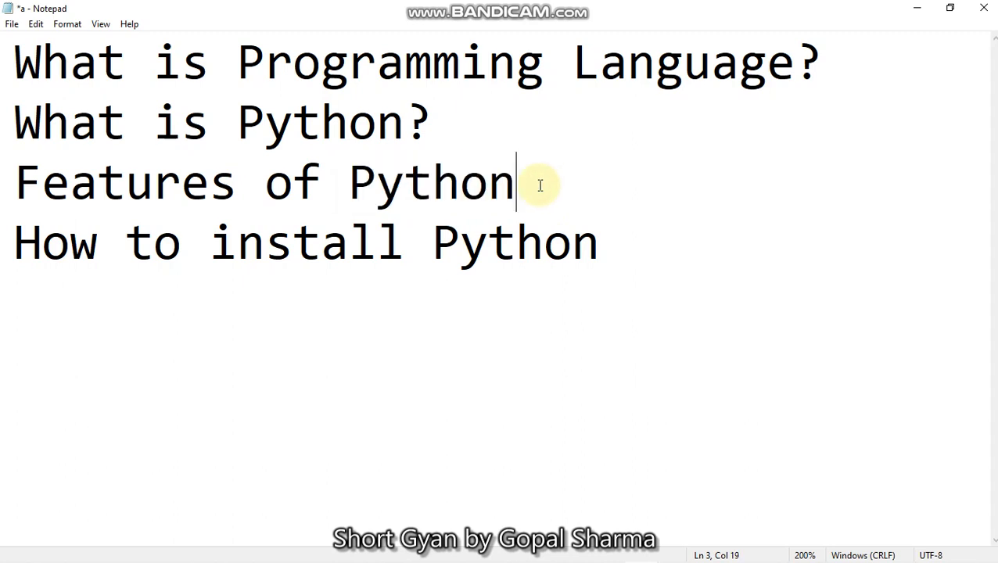
pyautogui.moveTo(532, 194)
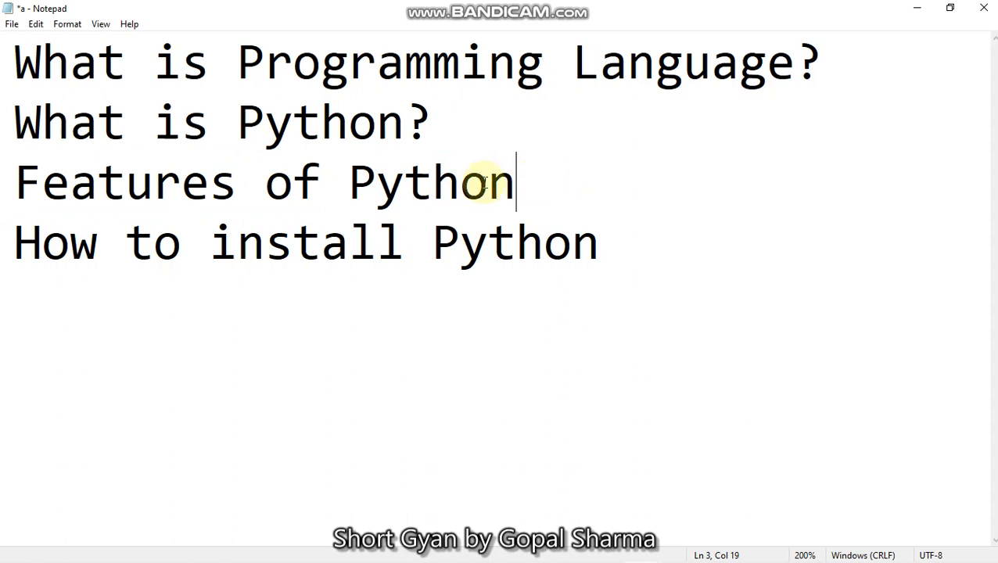
pyautogui.moveTo(516, 181); pyautogui.dragTo(71, 181)
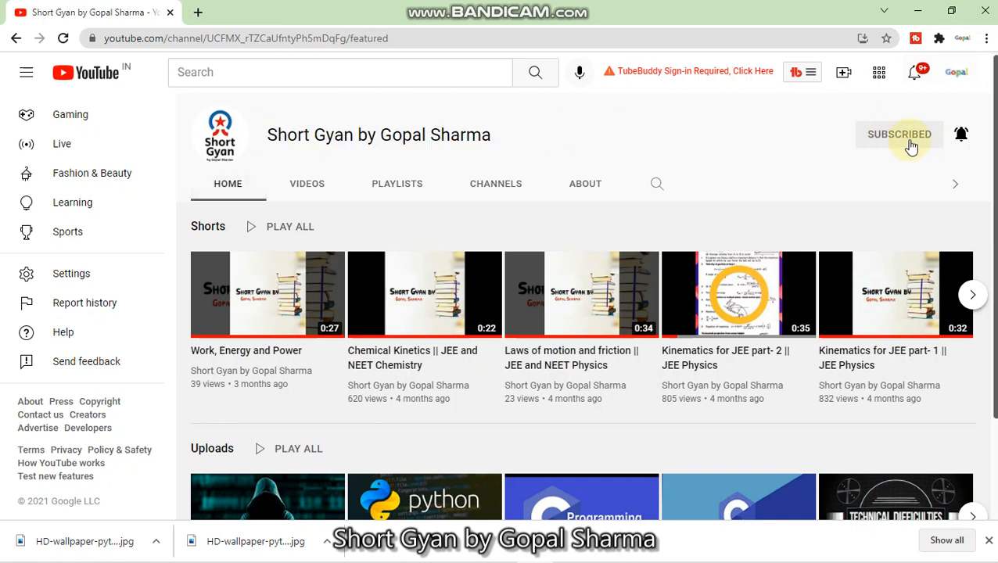
pyautogui.moveTo(960, 134)
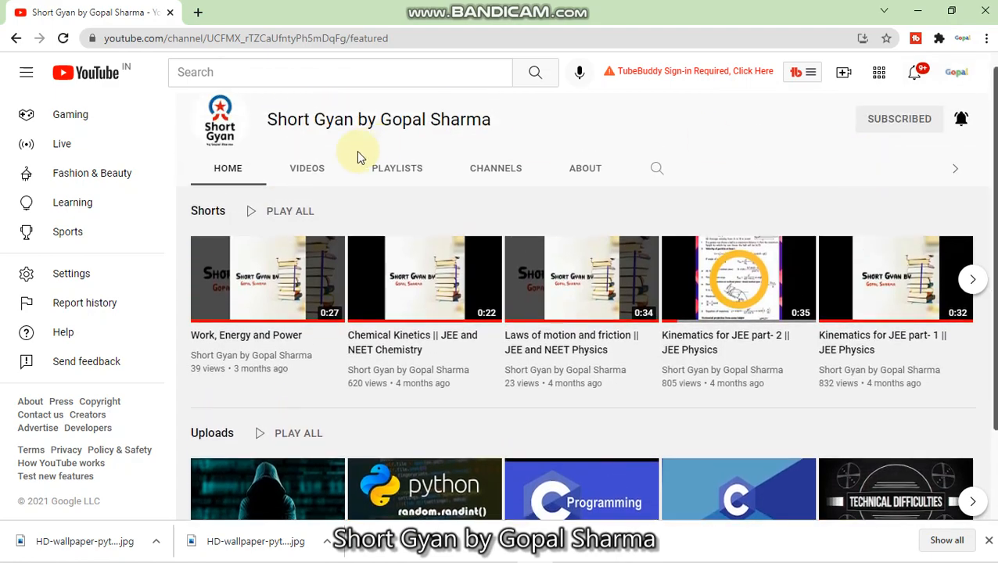
# Browse the channel's uploaded videos and playlists, view the Python playlist, then start a new tab.
pyautogui.click(306, 167)
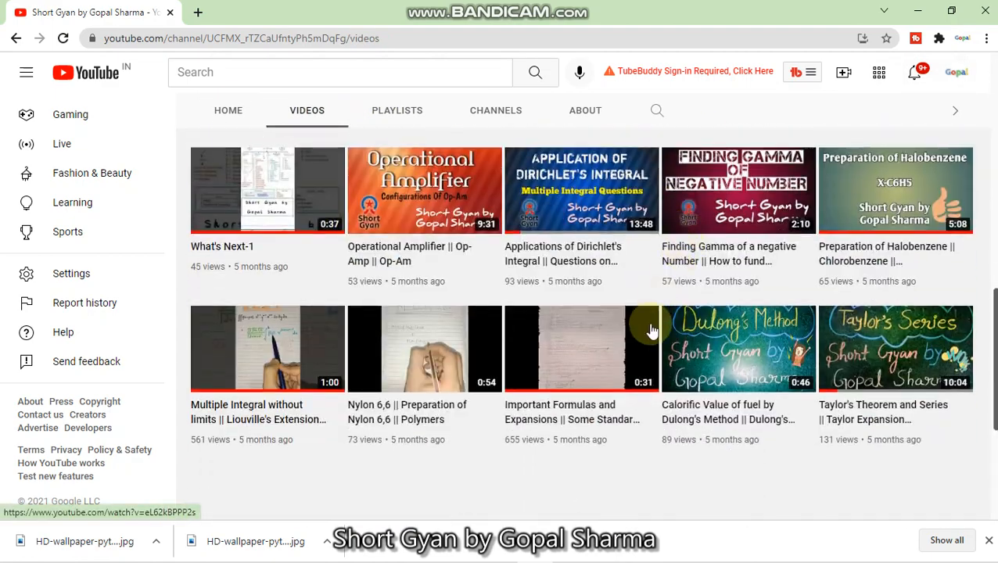
pyautogui.scroll(-3)
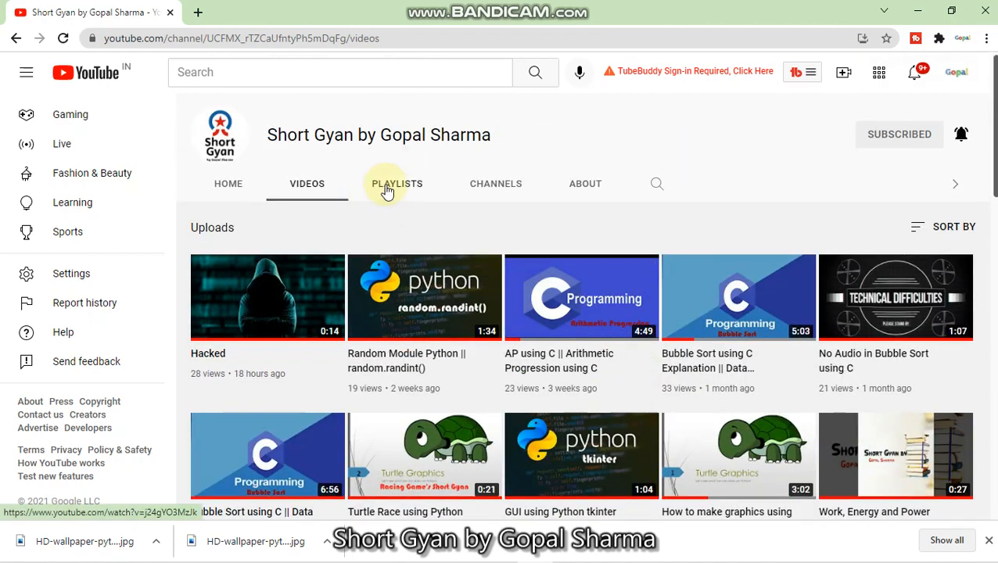
pyautogui.click(397, 183)
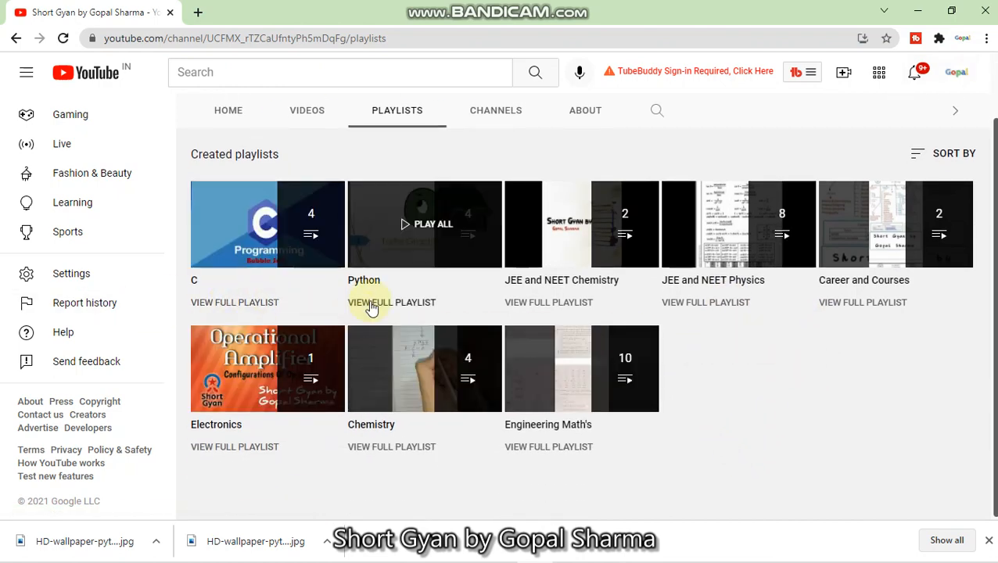
pyautogui.click(391, 302)
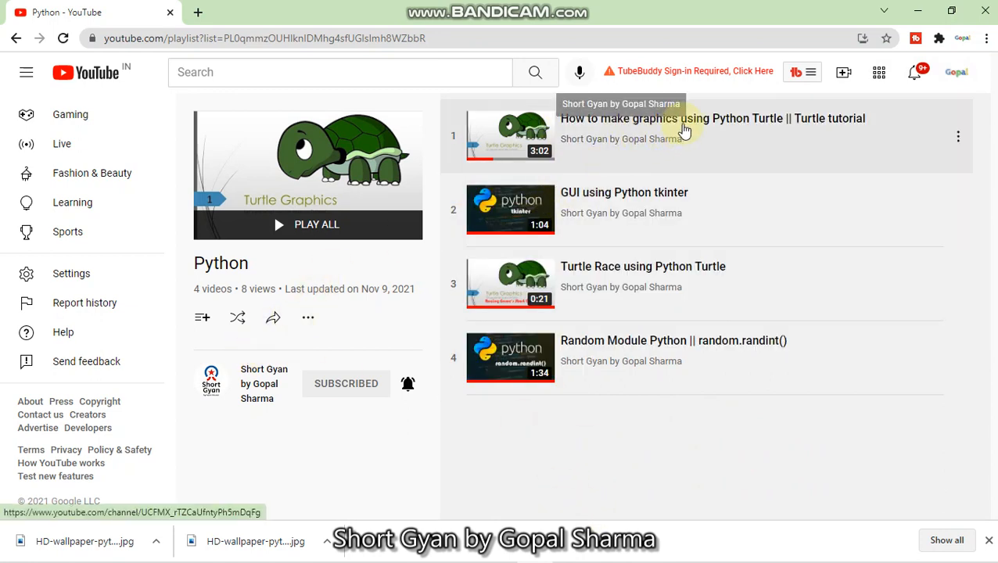
pyautogui.moveTo(688, 305)
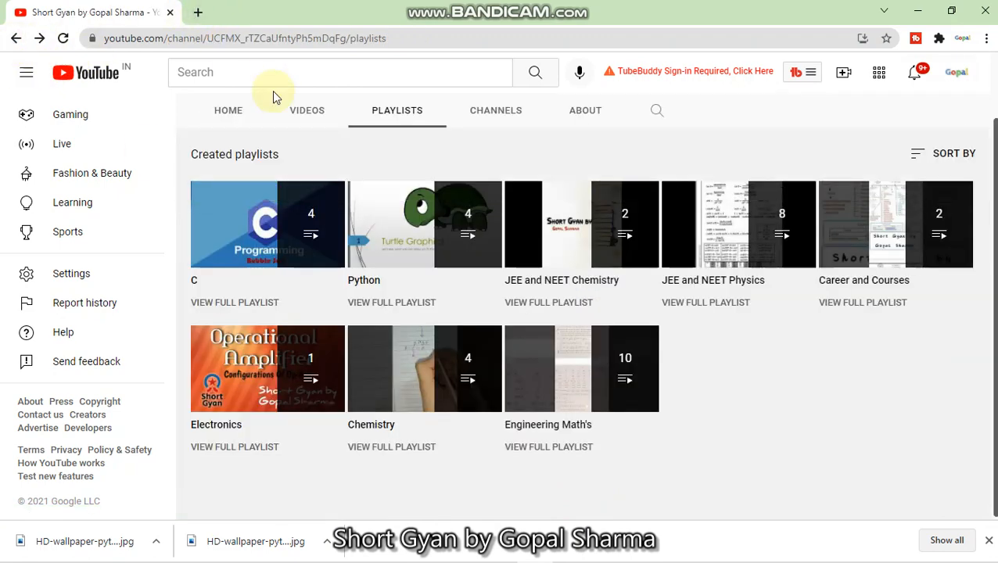
pyautogui.click(197, 13)
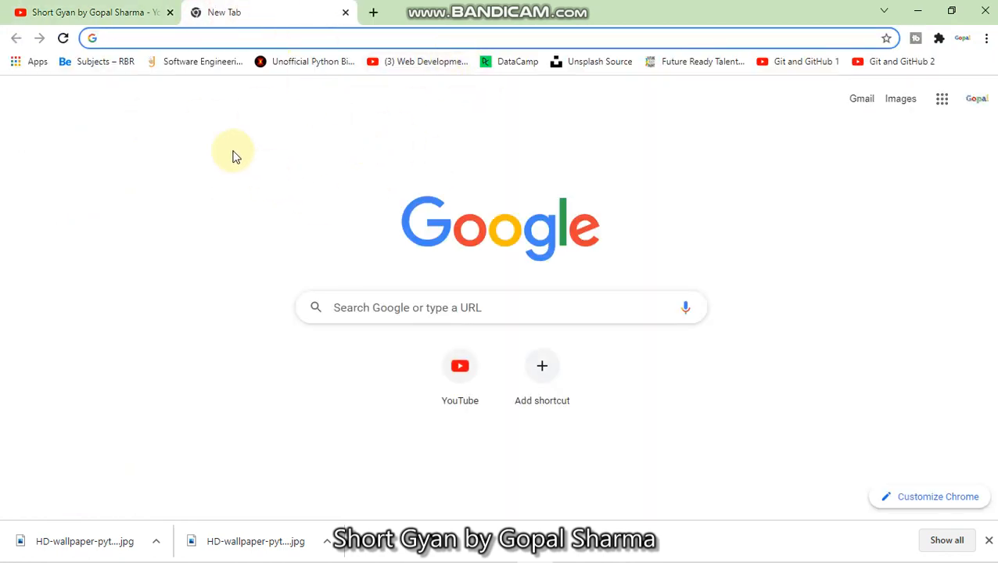
# Search 'python' in the new tab and land on the python.org home page.
pyautogui.write('python.org')
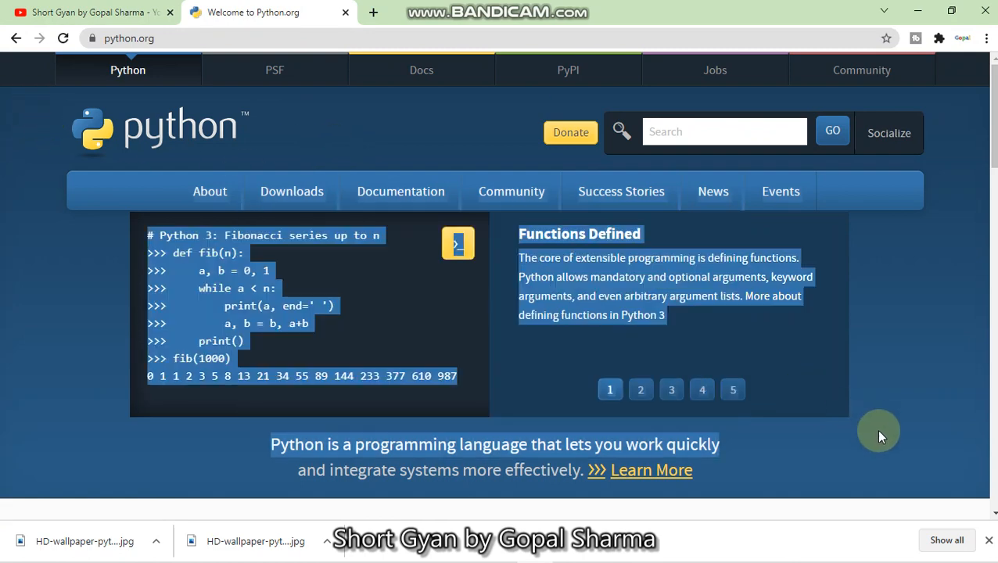
pyautogui.click(291, 190)
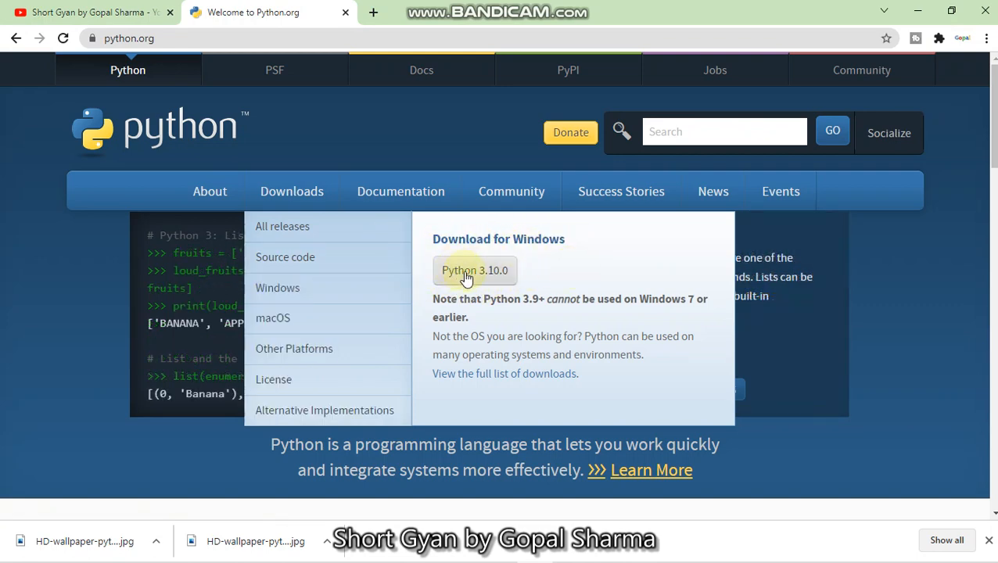
pyautogui.moveTo(497, 278)
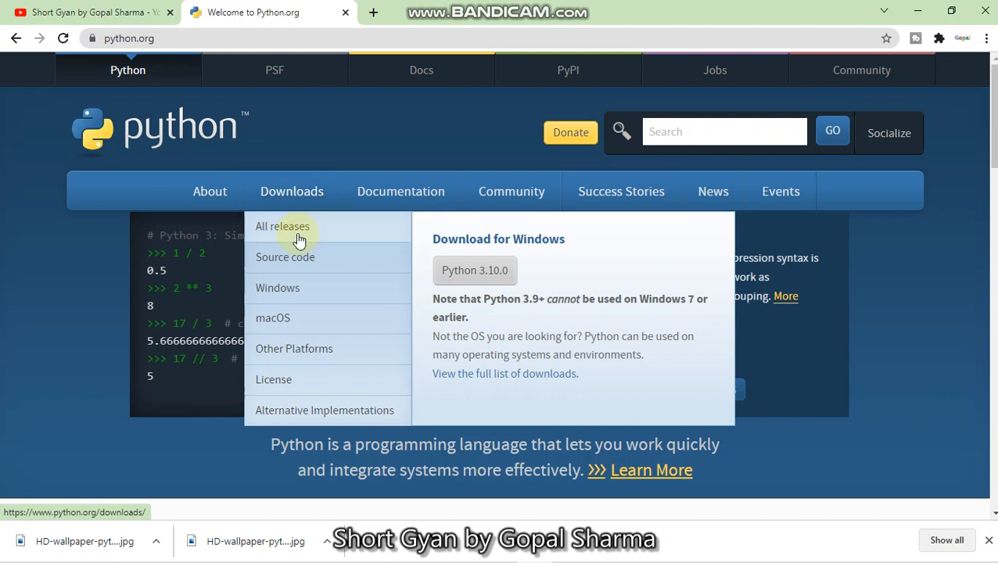
pyautogui.moveTo(278, 288)
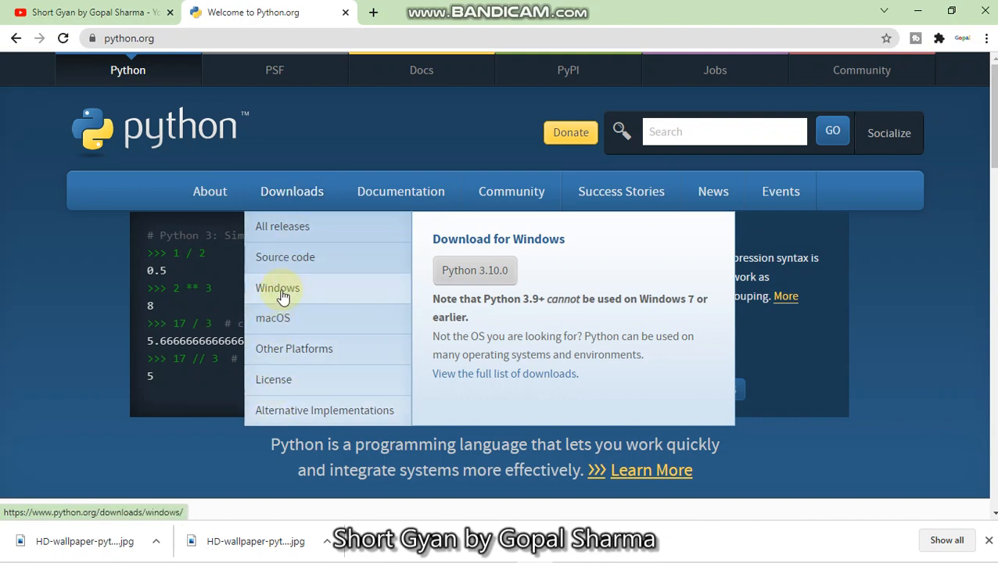
pyautogui.moveTo(272, 317)
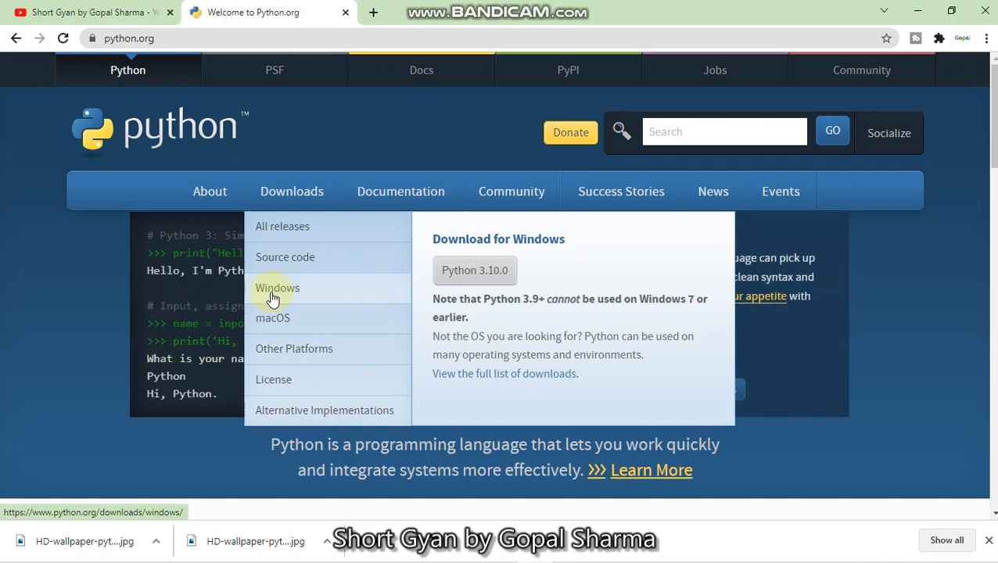
# Go to the Python Releases for Windows page and scroll down to Python 3.9.7 - Aug. 30, 2021.
pyautogui.click(277, 288)
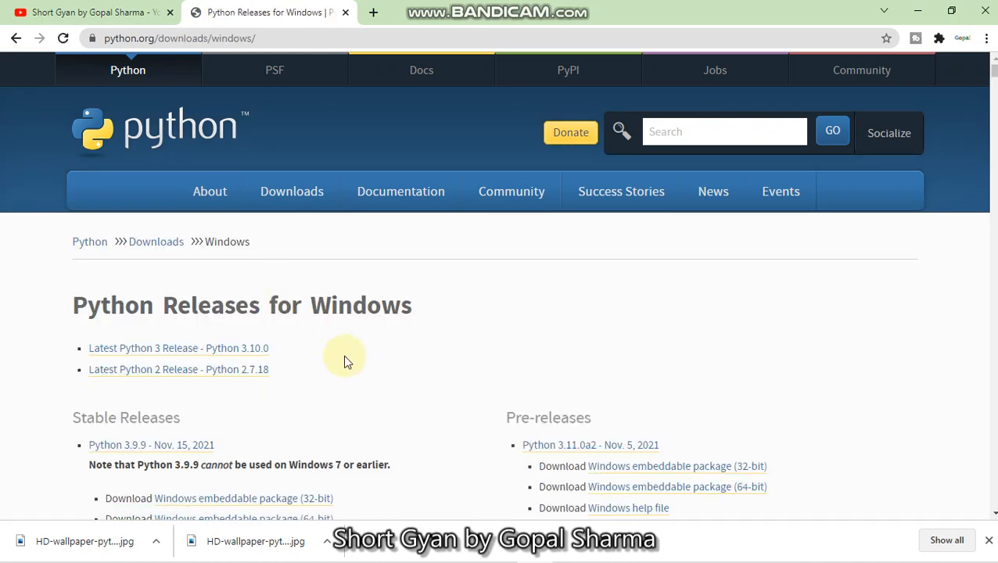
pyautogui.scroll(-3)
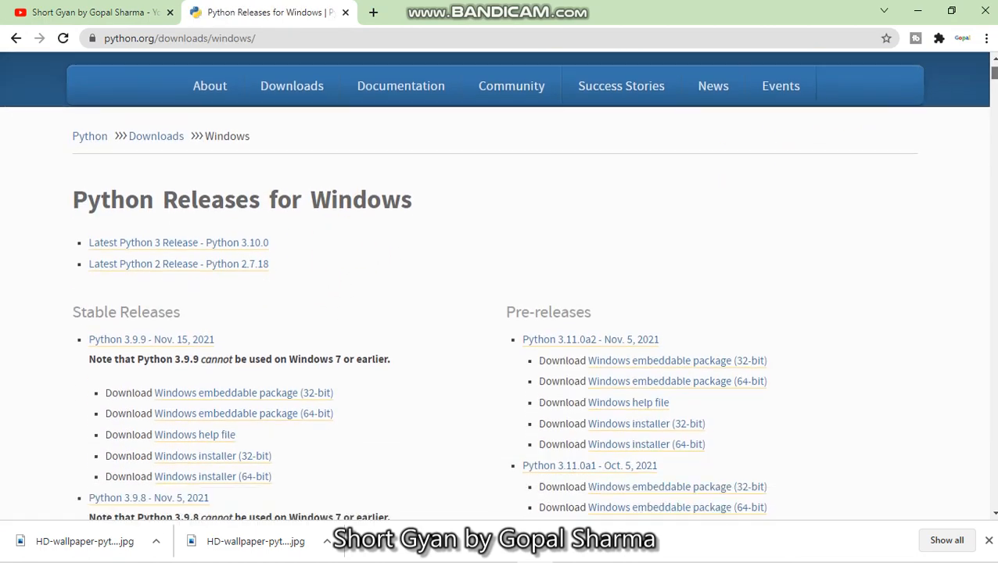
pyautogui.scroll(-3)
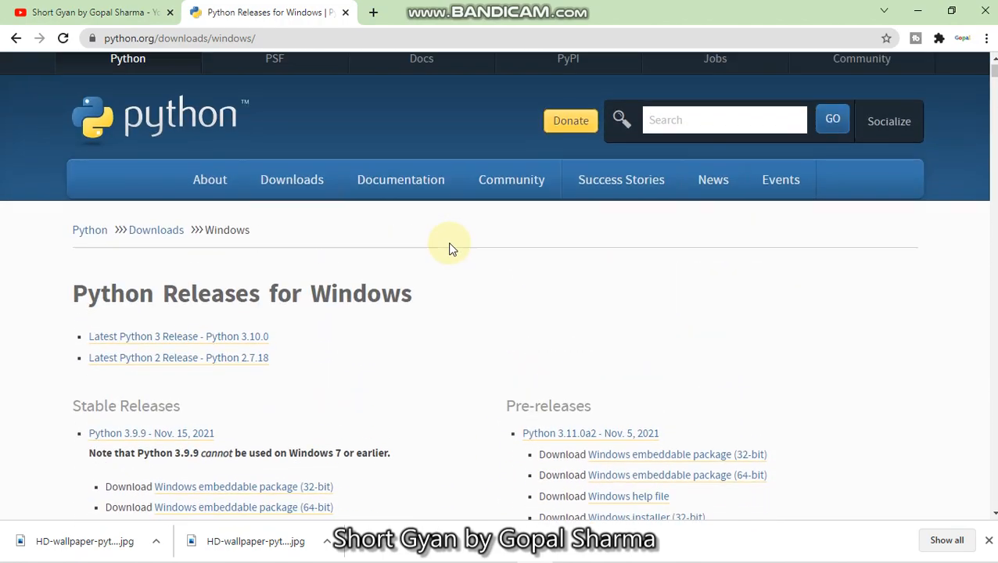
pyautogui.scroll(-3)
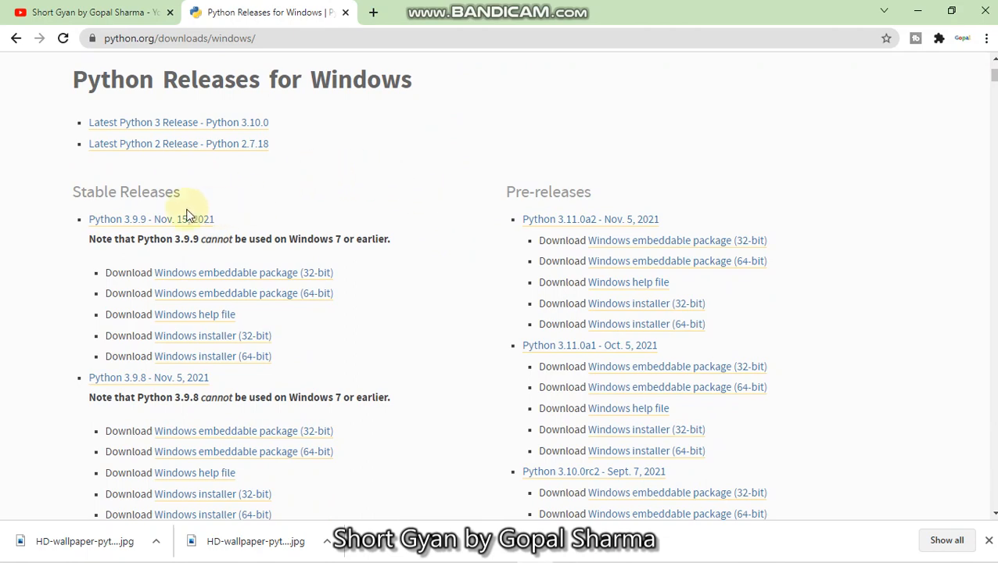
pyautogui.scroll(-3)
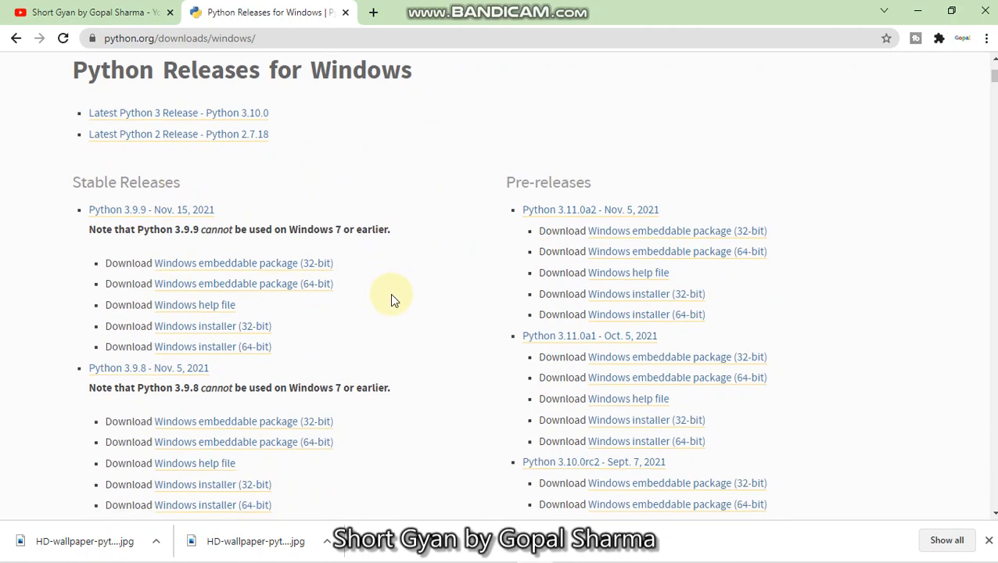
pyautogui.scroll(-3)
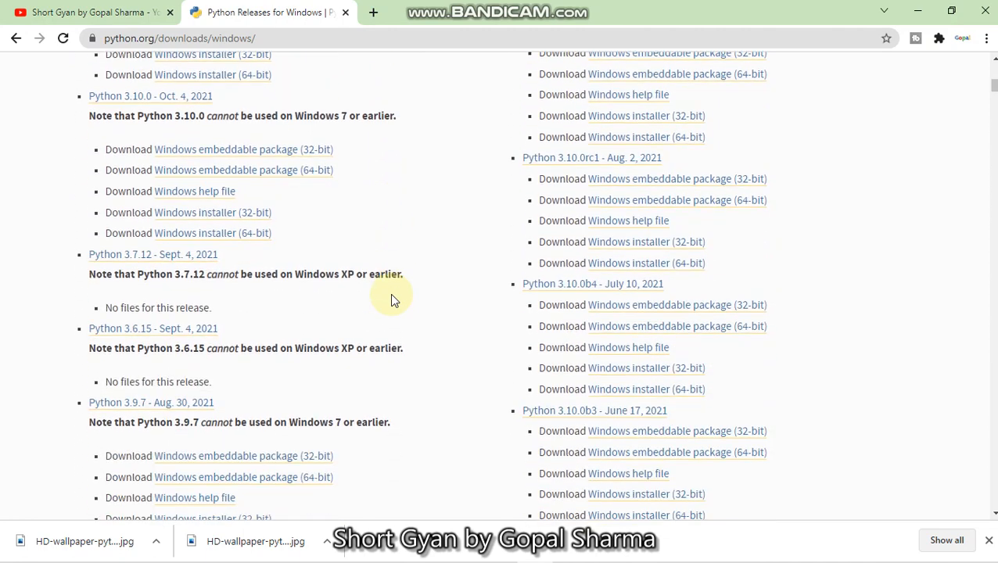
pyautogui.scroll(-3)
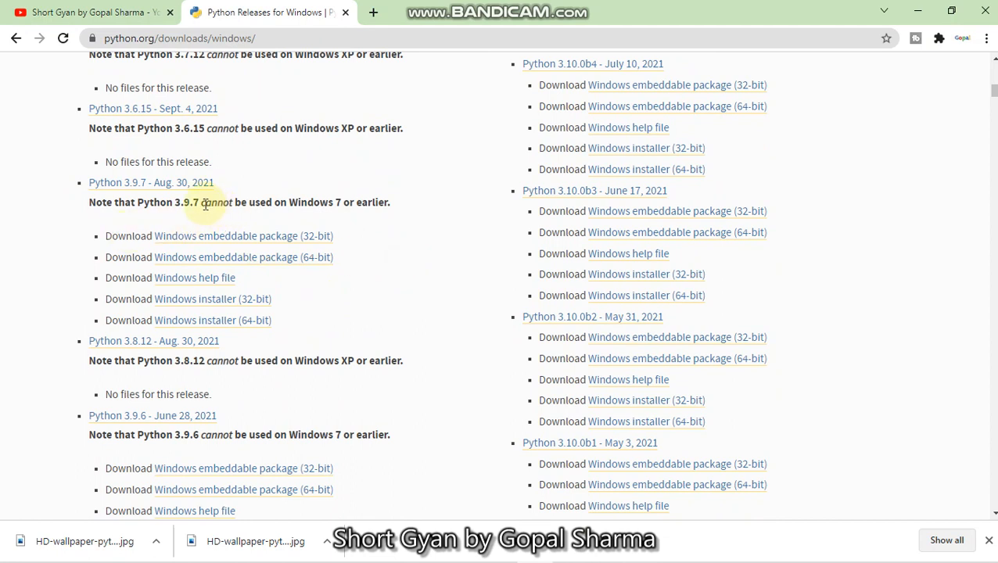
# Mark the Python 3.9.7 Windows 7 compatibility note and locate its Windows installer link.
pyautogui.moveTo(205, 202); pyautogui.dragTo(332, 202)
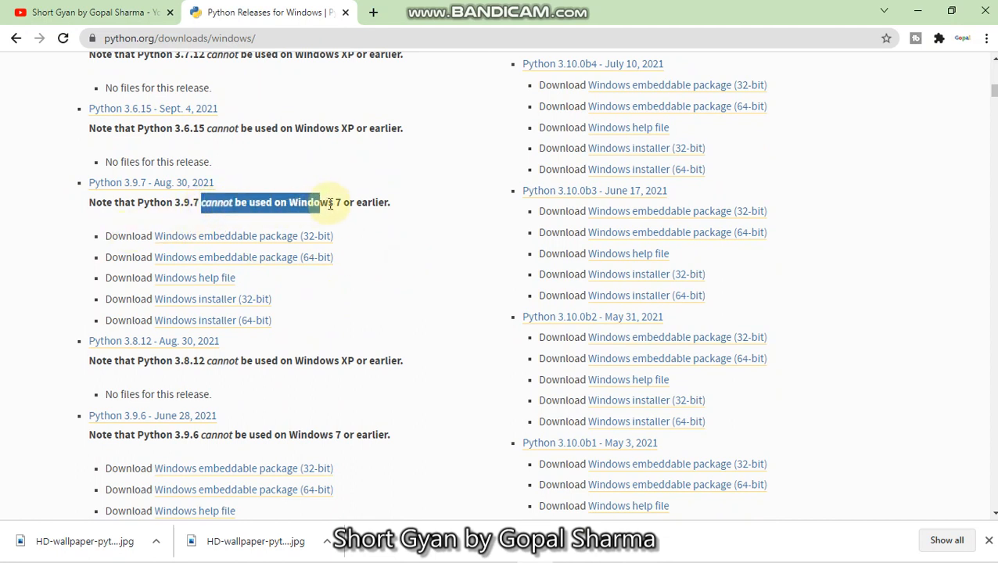
pyautogui.scroll(3)
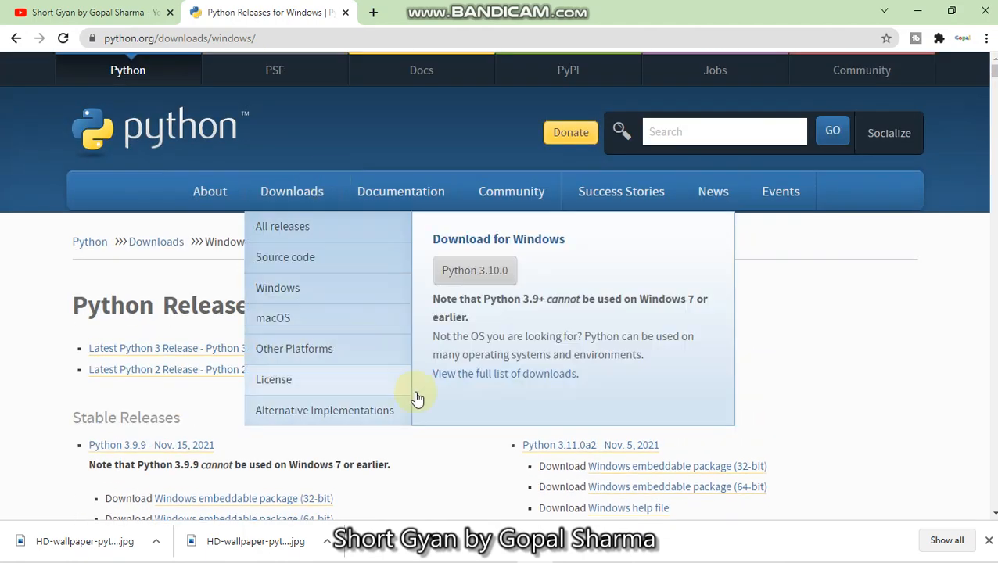
pyautogui.scroll(-3)
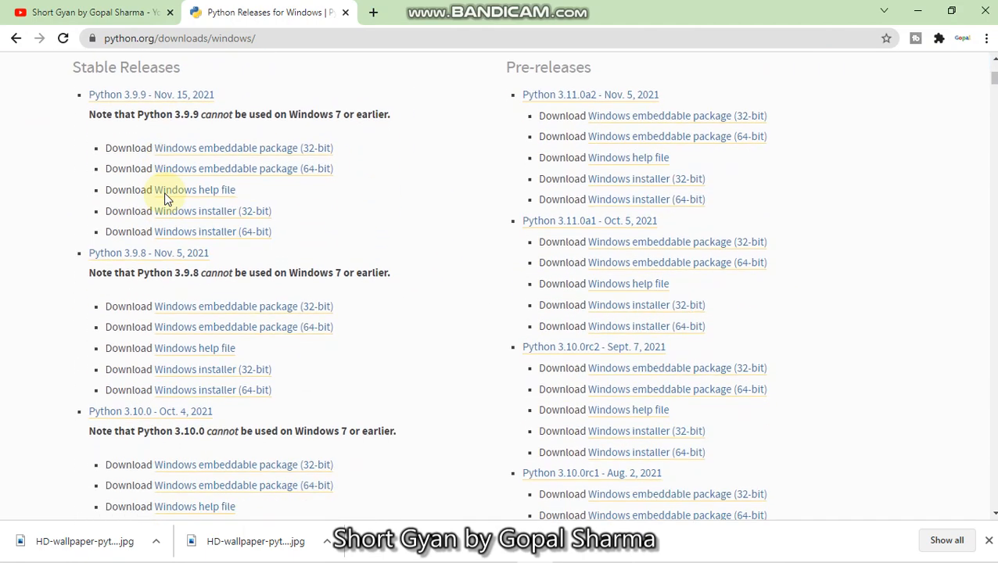
pyautogui.scroll(-3)
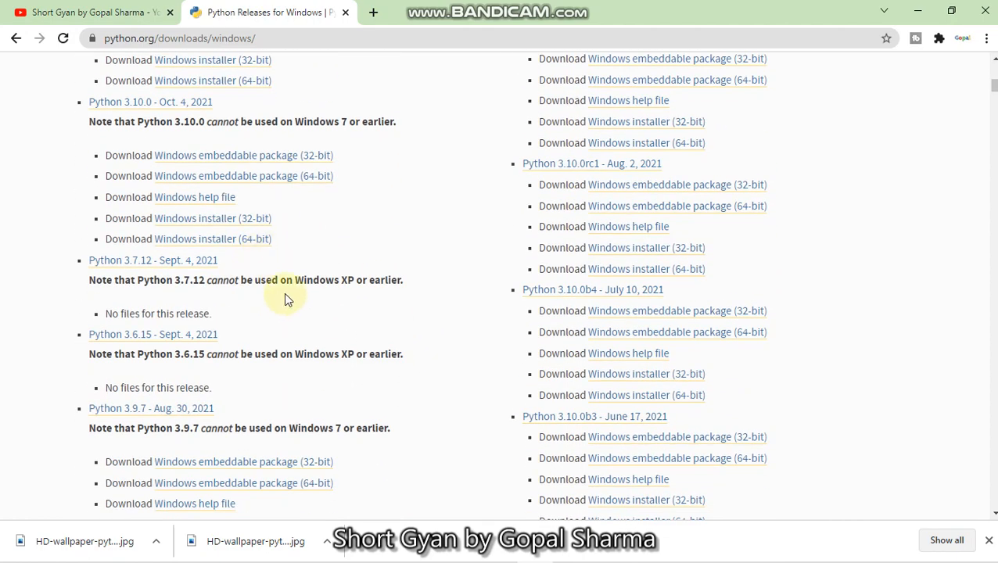
pyautogui.scroll(-3)
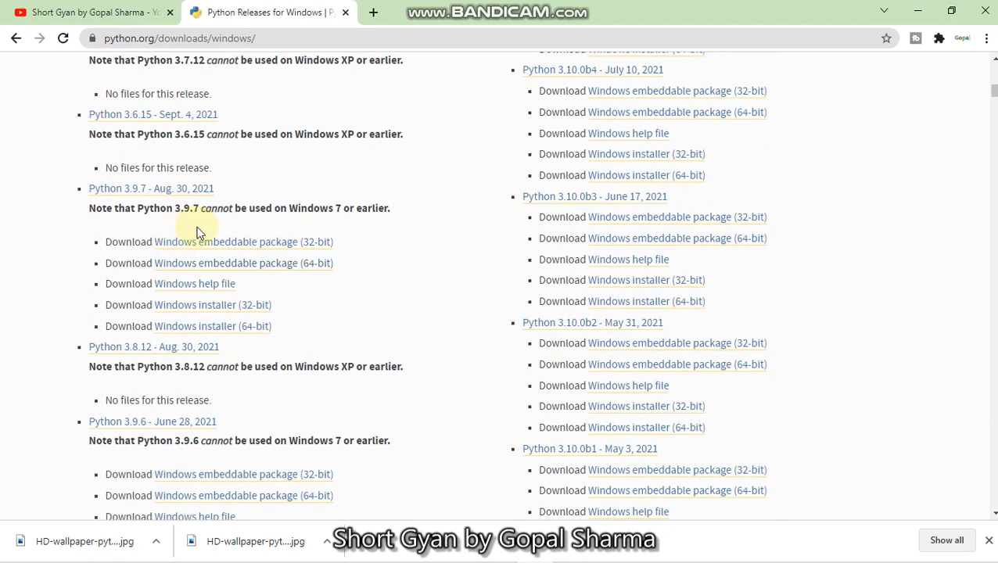
pyautogui.moveTo(188, 294)
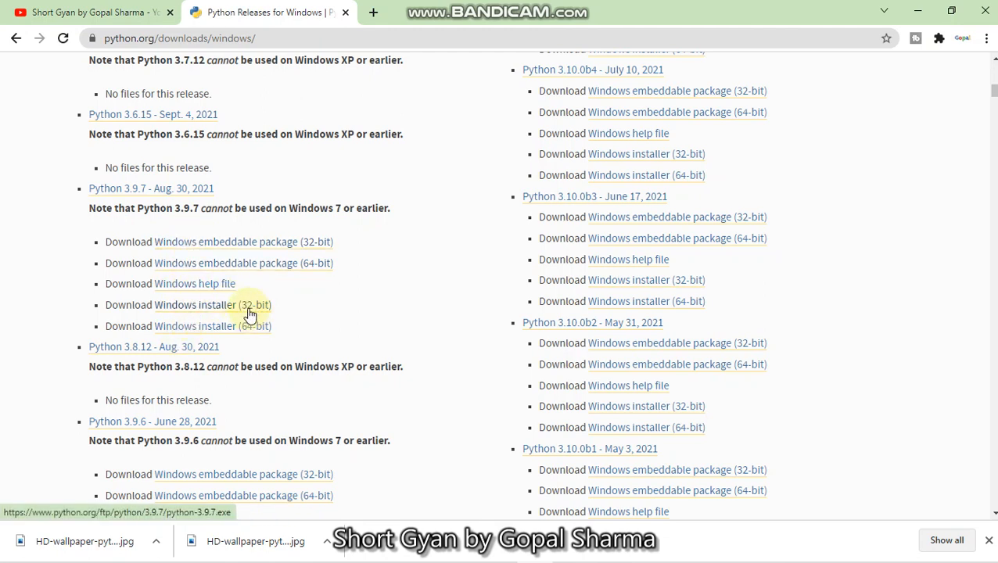
pyautogui.moveTo(212, 327)
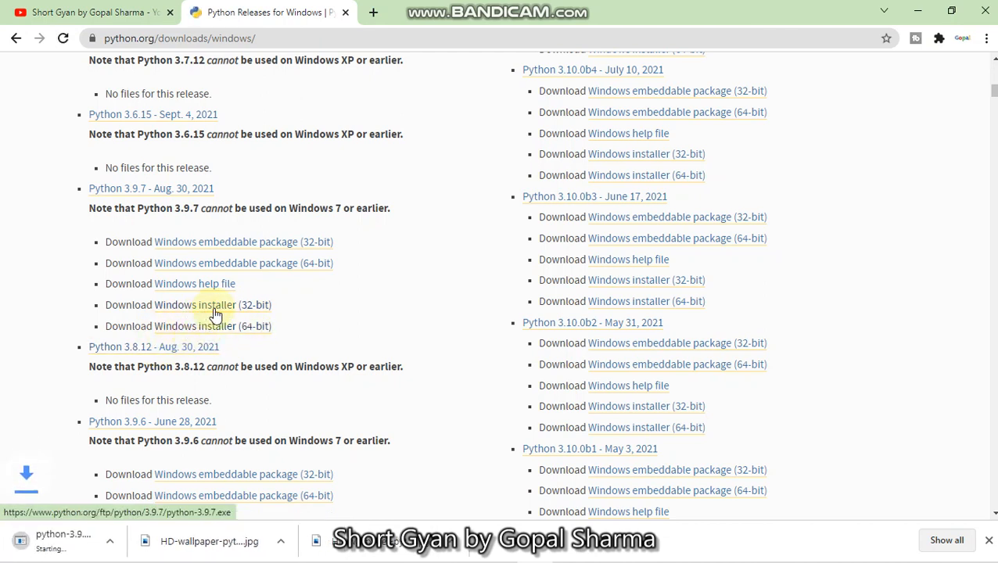
# Dismiss the Chrome downloads bar and return to the YouTube channel tab.
pyautogui.click(213, 303)
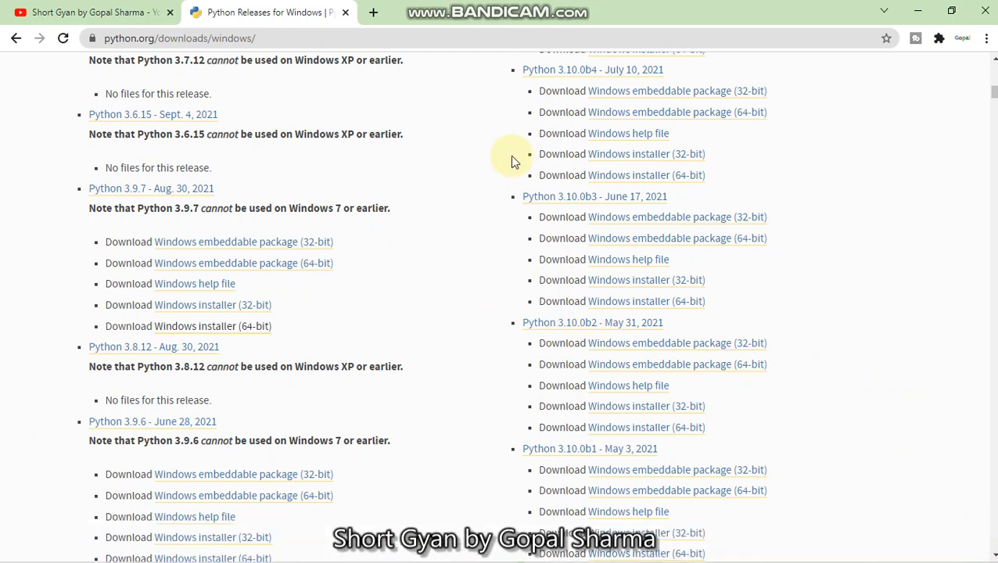
pyautogui.moveTo(262, 69)
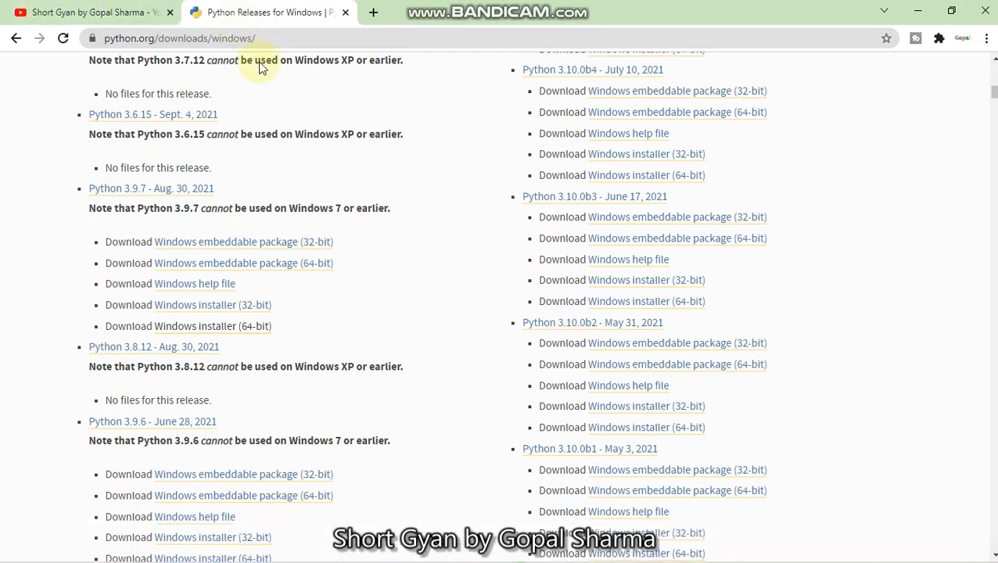
pyautogui.moveTo(361, 205)
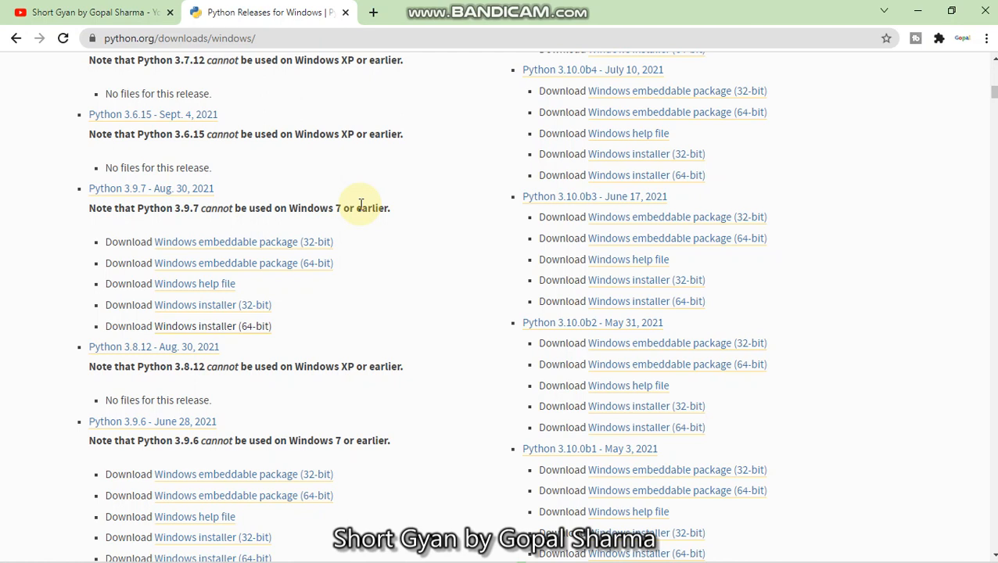
pyautogui.click(86, 12)
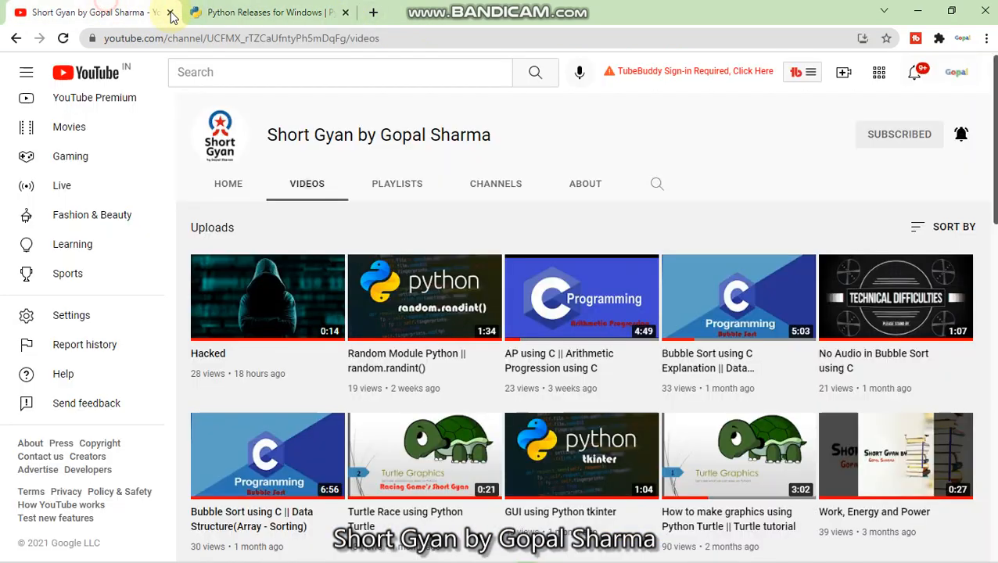
# Leave the channel's playlists page for its videos before checking the downloads list.
pyautogui.click(398, 183)
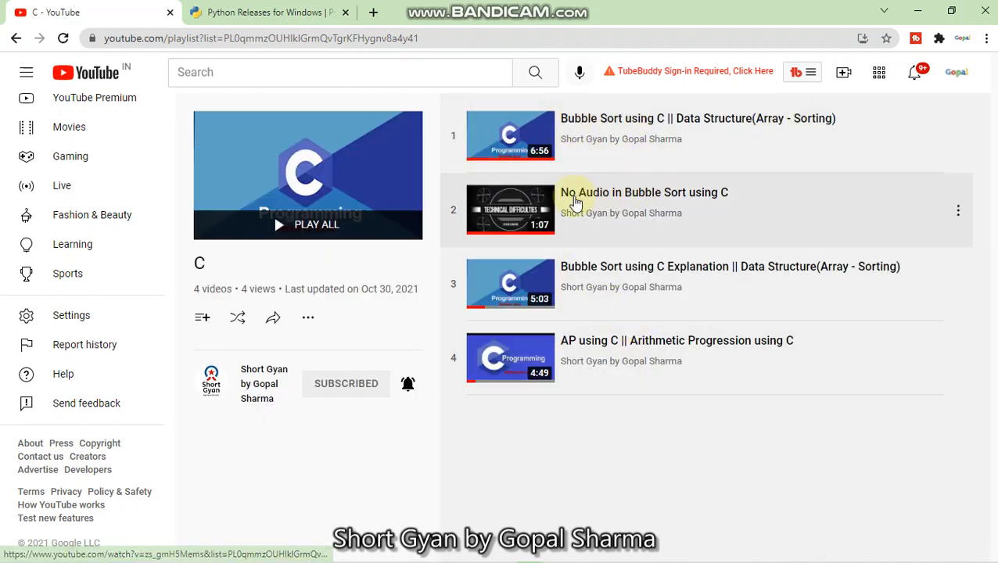
pyautogui.moveTo(212, 164)
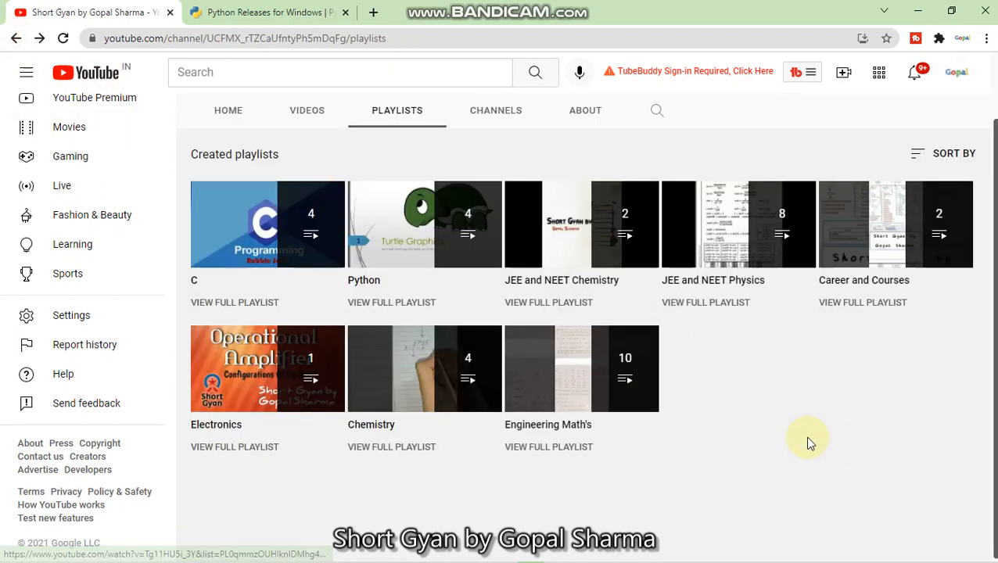
pyautogui.moveTo(790, 367)
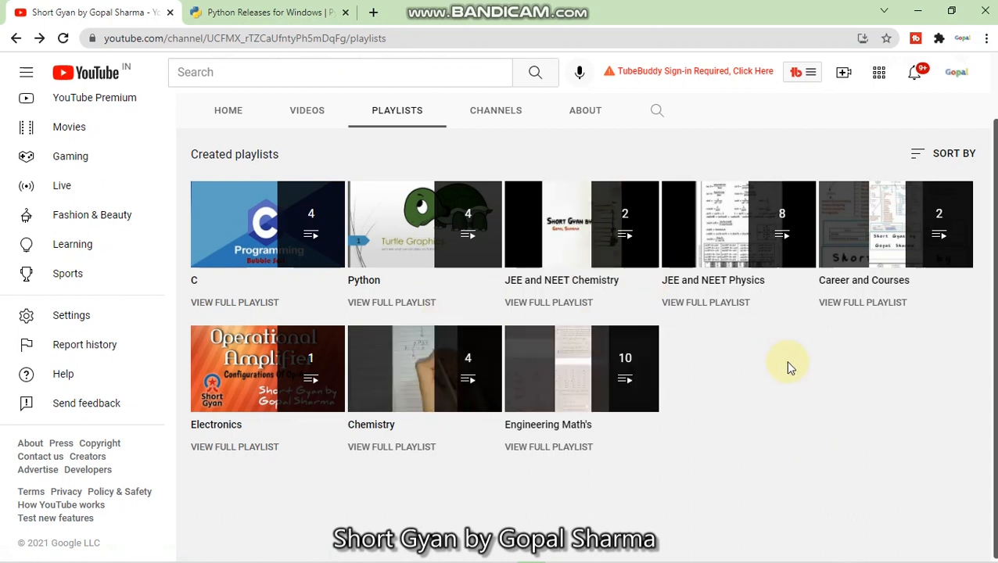
pyautogui.moveTo(794, 375)
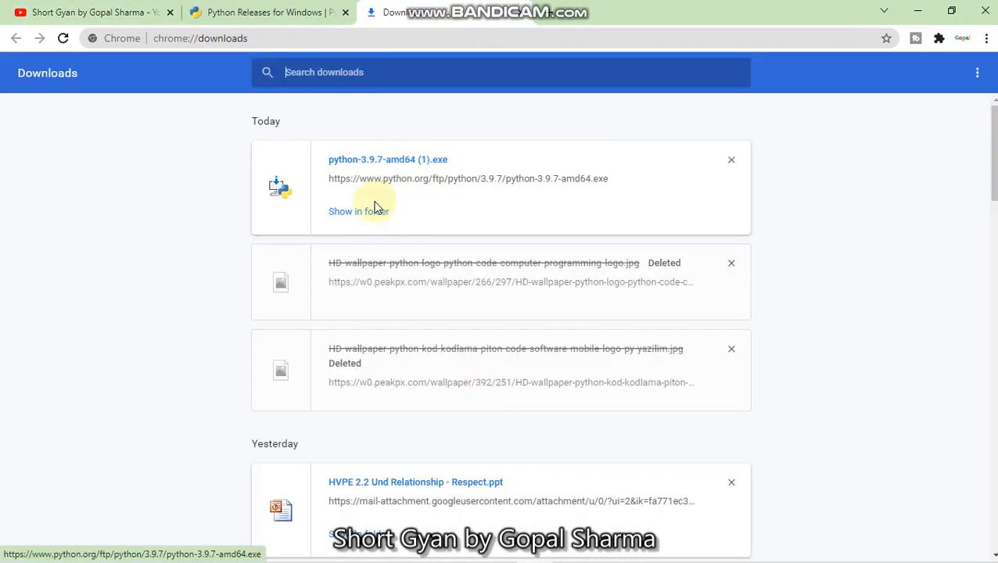
# Show python-3.9.7-amd64 (1) in the Downloads folder and launch the installer.
pyautogui.click(358, 211)
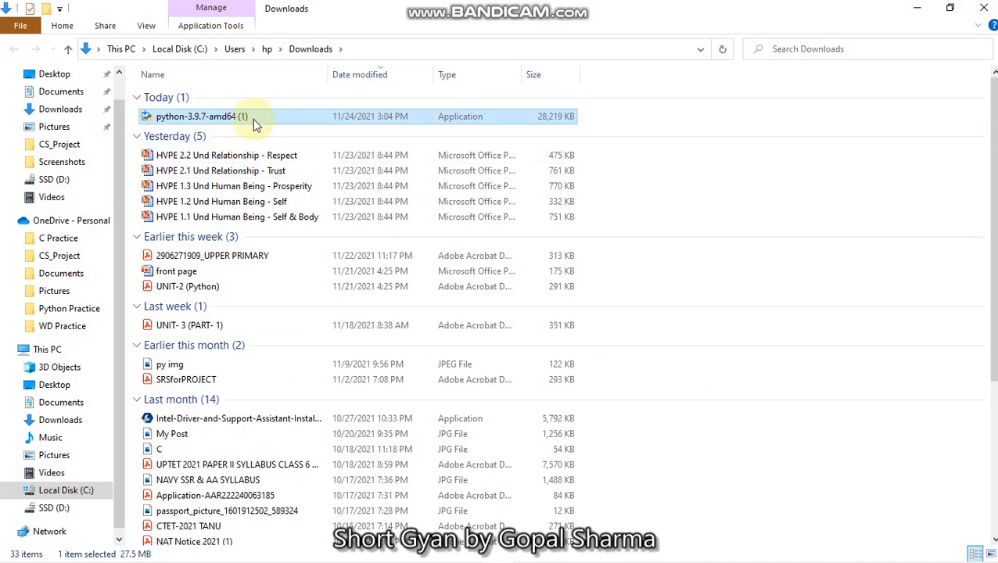
pyautogui.doubleClick(194, 116)
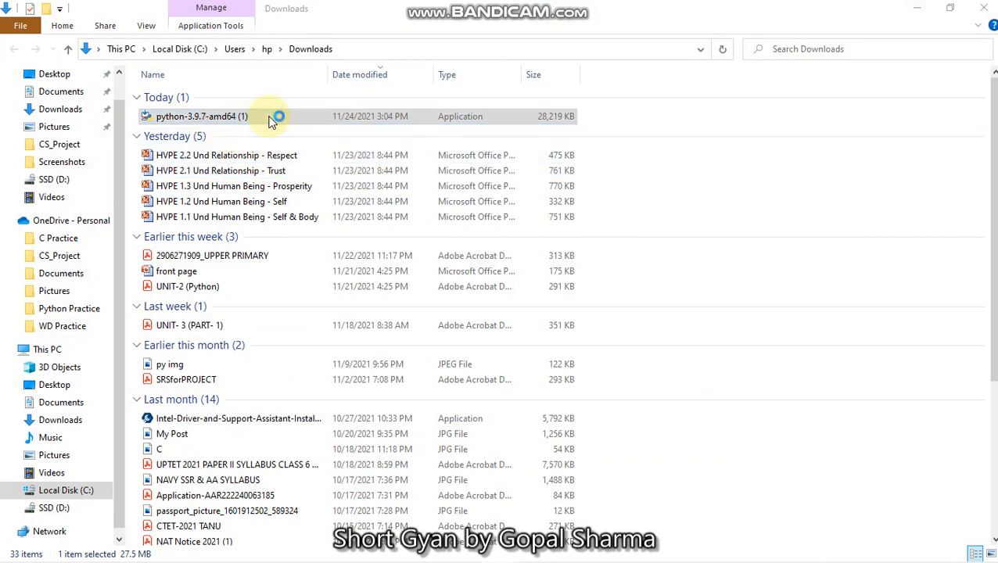
pyautogui.click(200, 115)
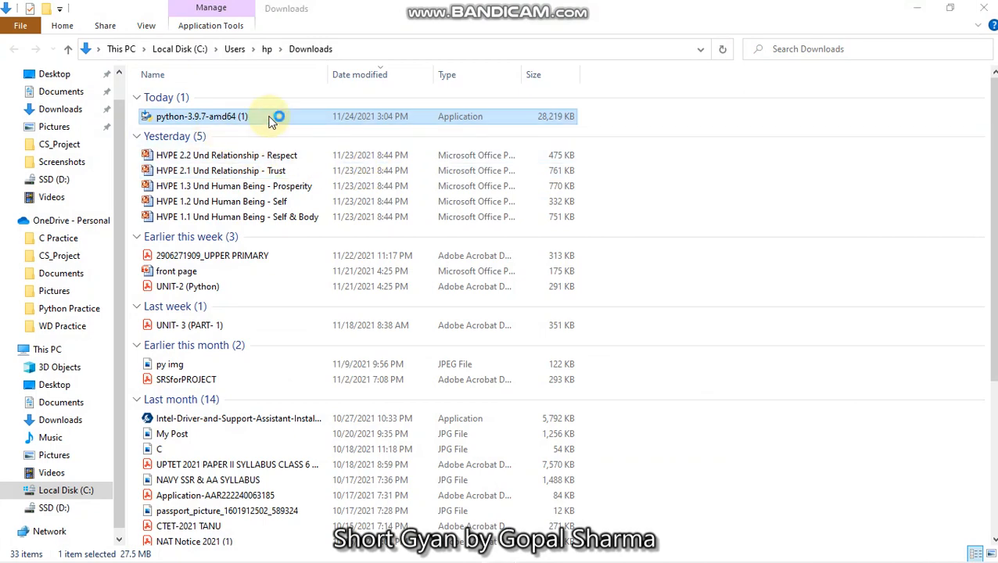
pyautogui.doubleClick(200, 115)
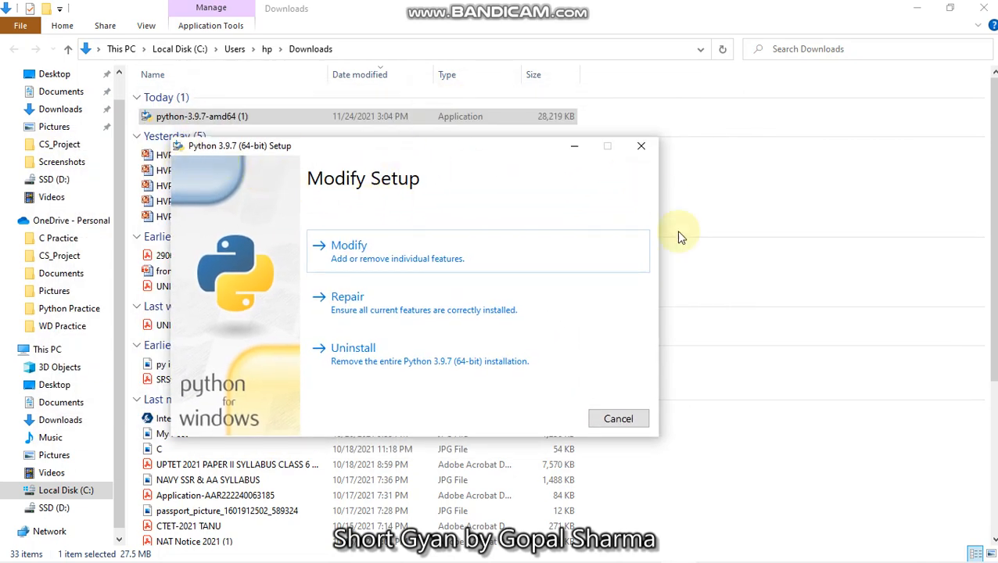
pyautogui.moveTo(384, 358)
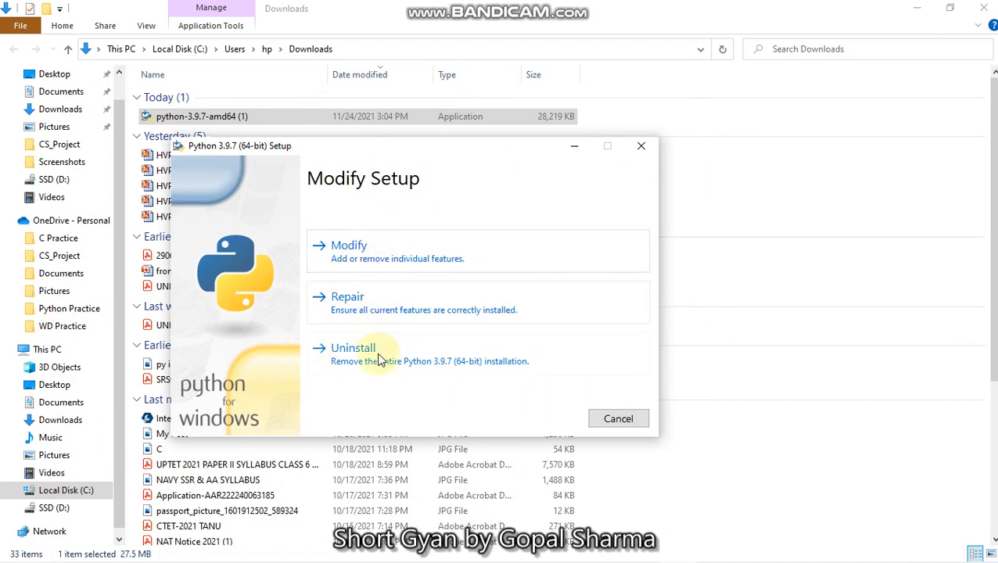
pyautogui.moveTo(339, 319)
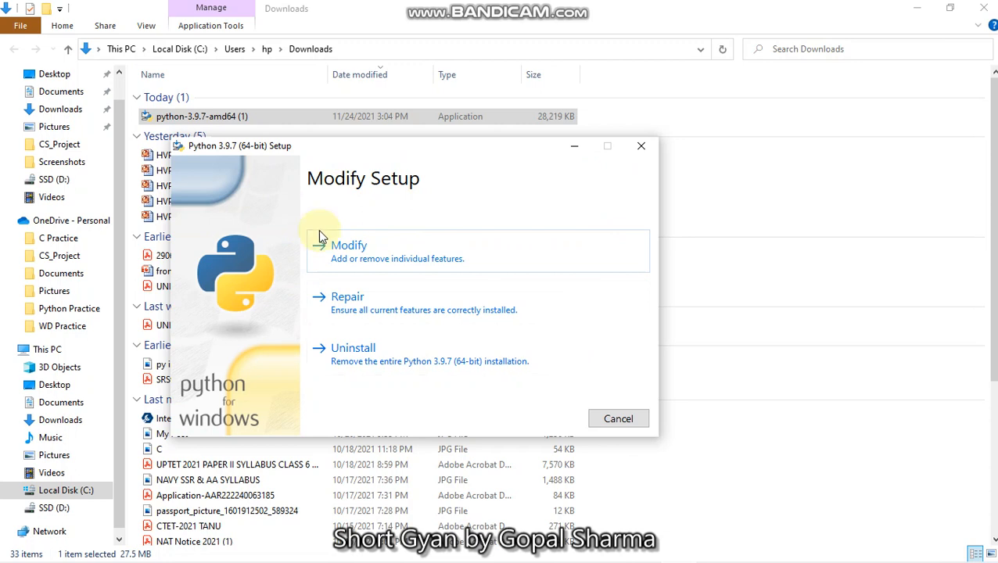
pyautogui.moveTo(369, 401)
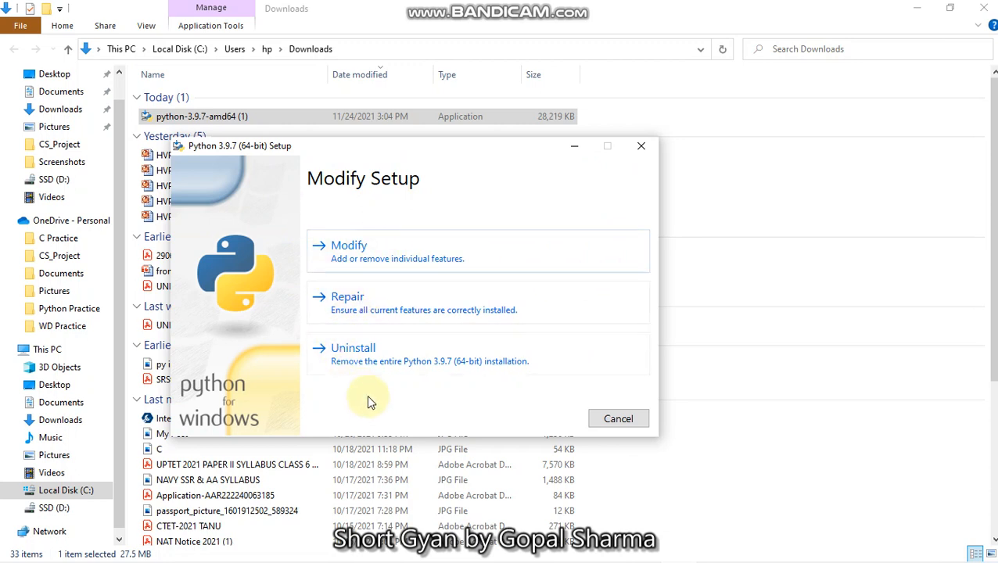
pyautogui.moveTo(425, 222)
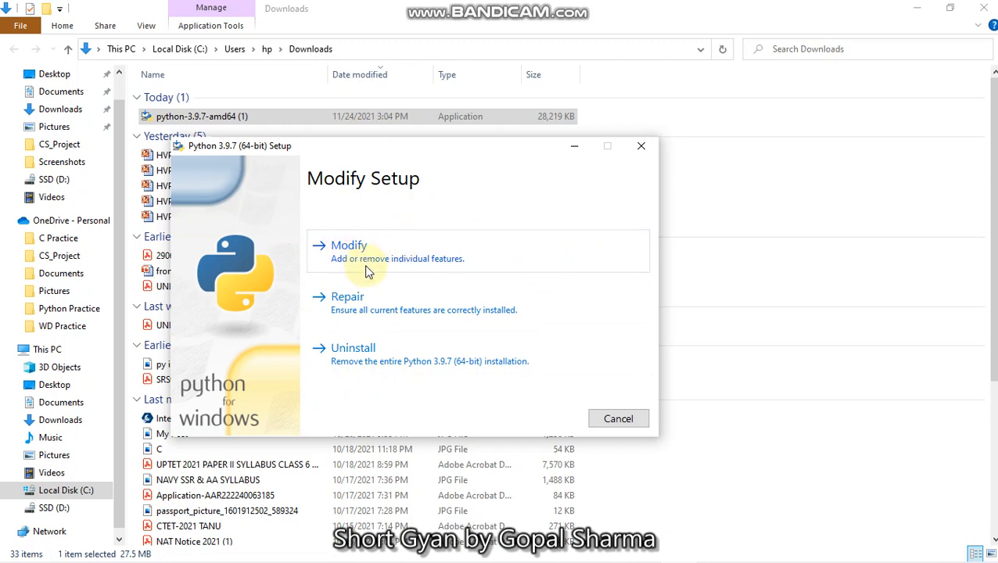
# Start repairing the existing Python 3.9.7 installation from the Modify Setup page.
pyautogui.click(347, 297)
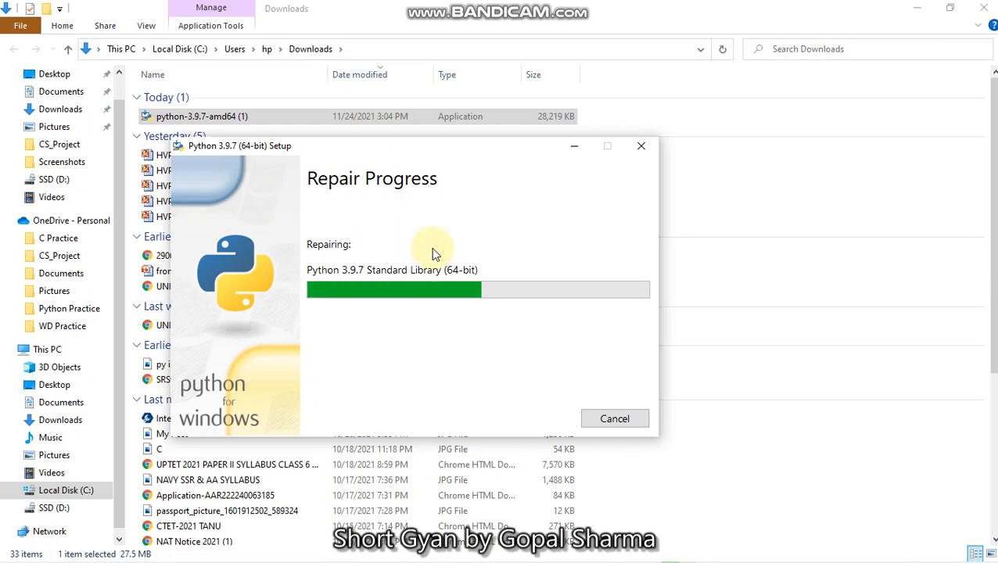
pyautogui.moveTo(438, 249)
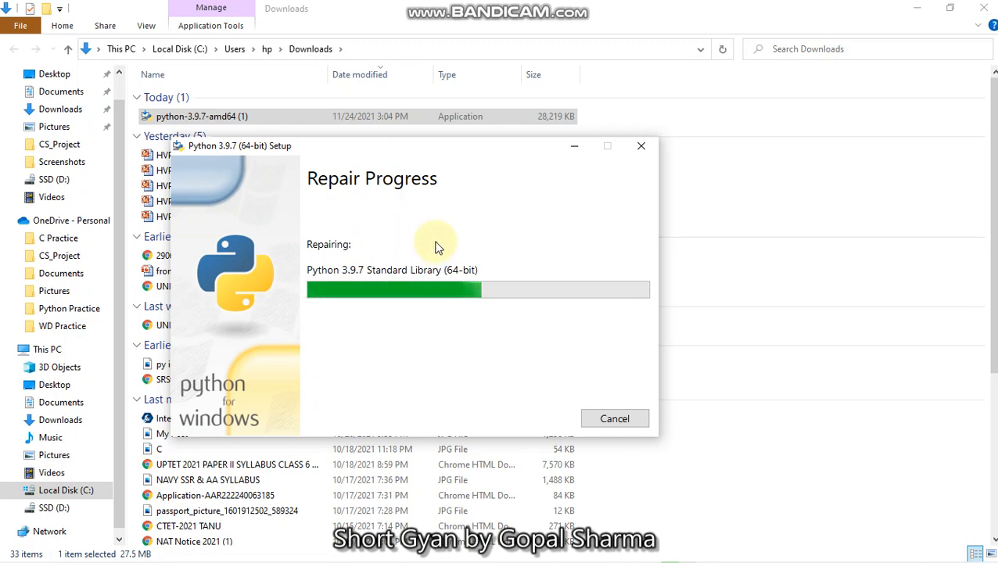
pyautogui.moveTo(327, 429)
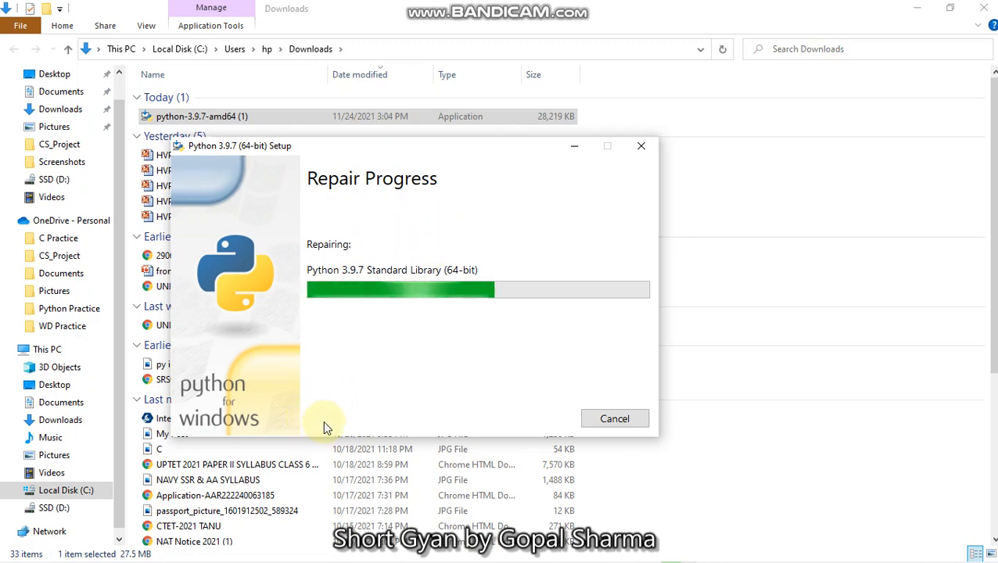
pyautogui.moveTo(328, 254)
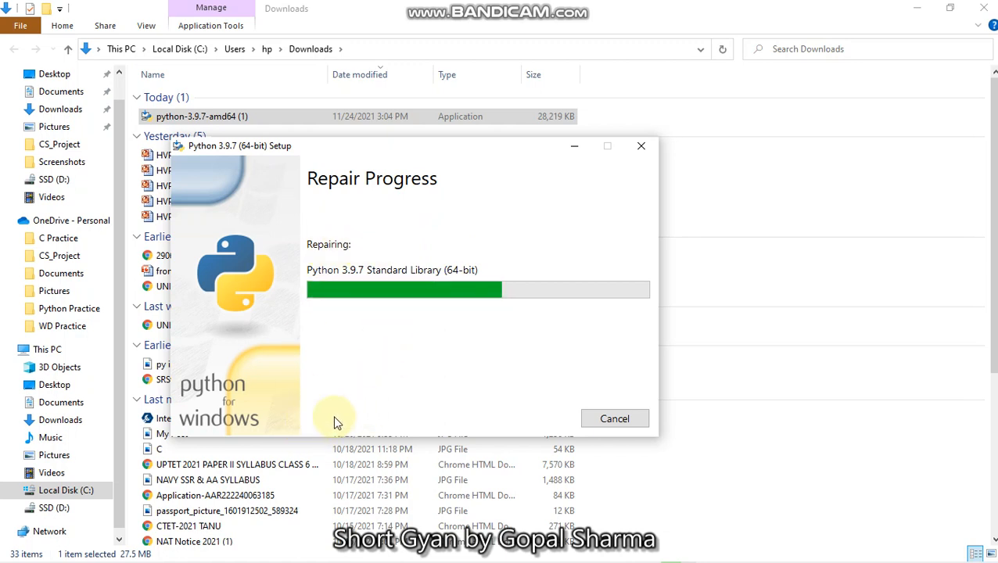
pyautogui.moveTo(498, 422)
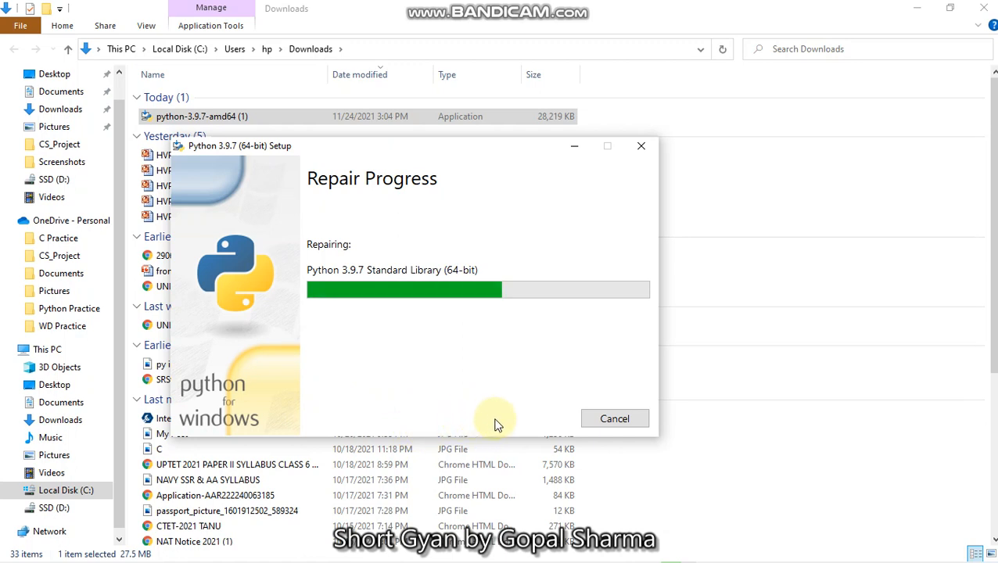
pyautogui.moveTo(450, 422)
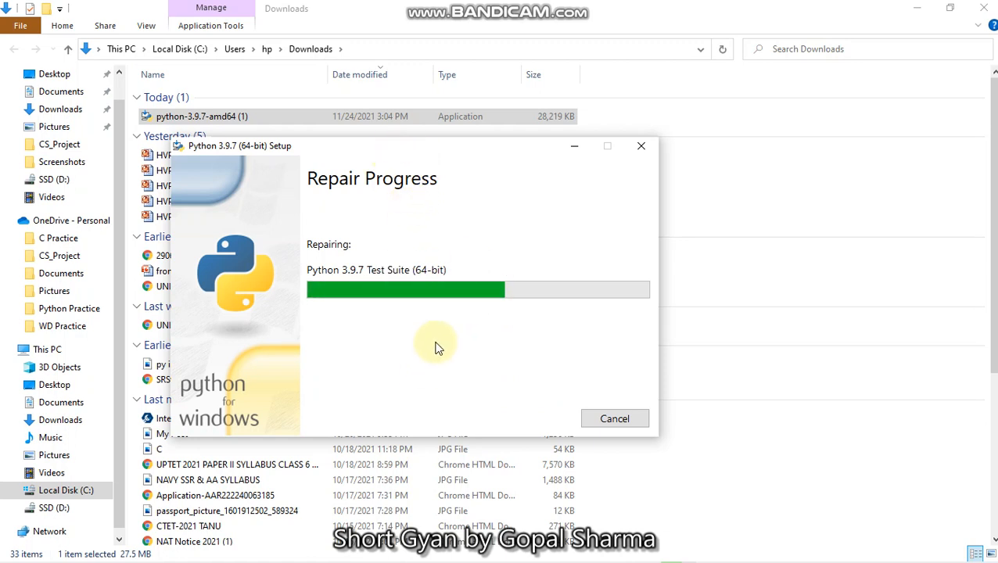
pyautogui.moveTo(347, 380)
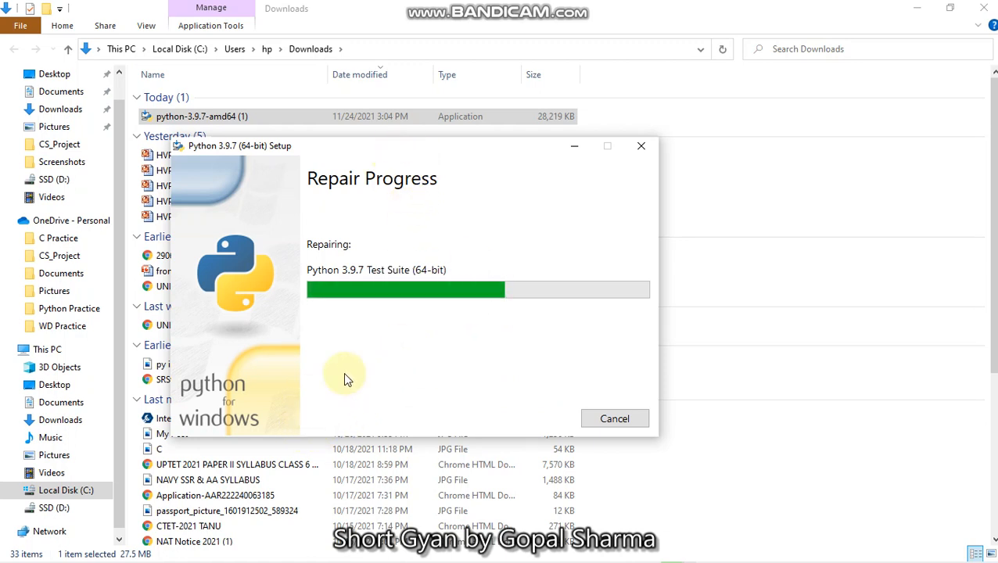
pyautogui.moveTo(571, 375)
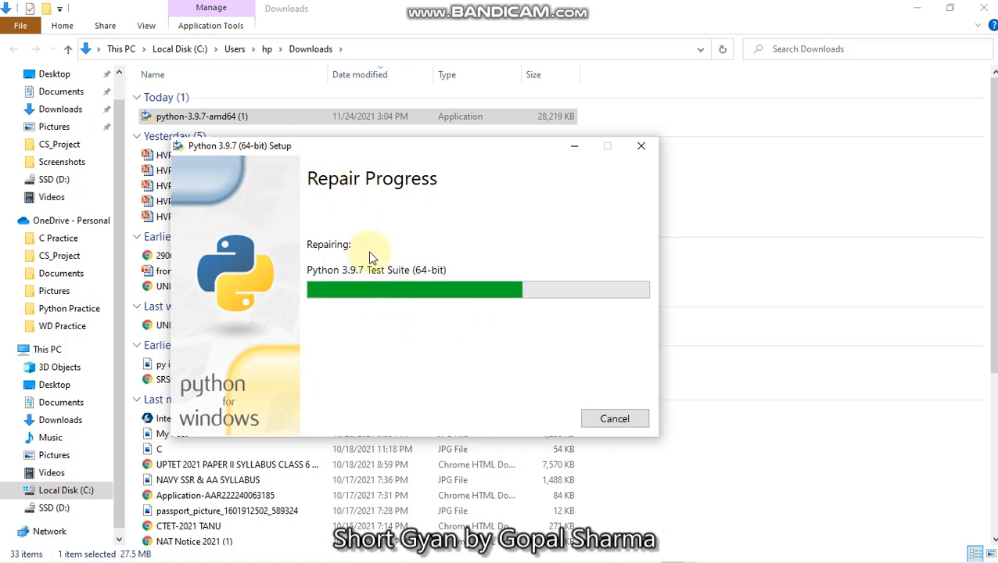
pyautogui.moveTo(404, 263)
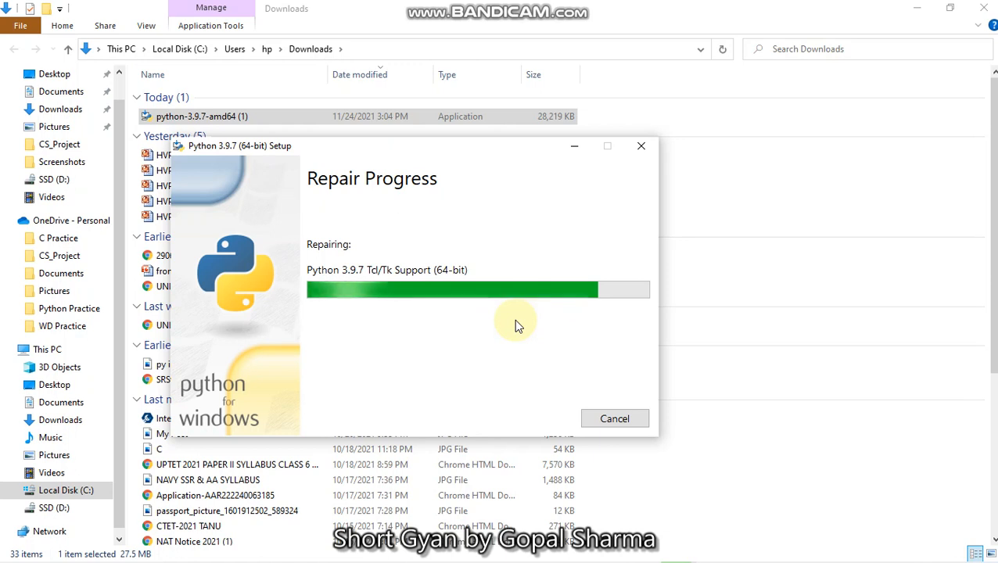
pyautogui.moveTo(500, 316)
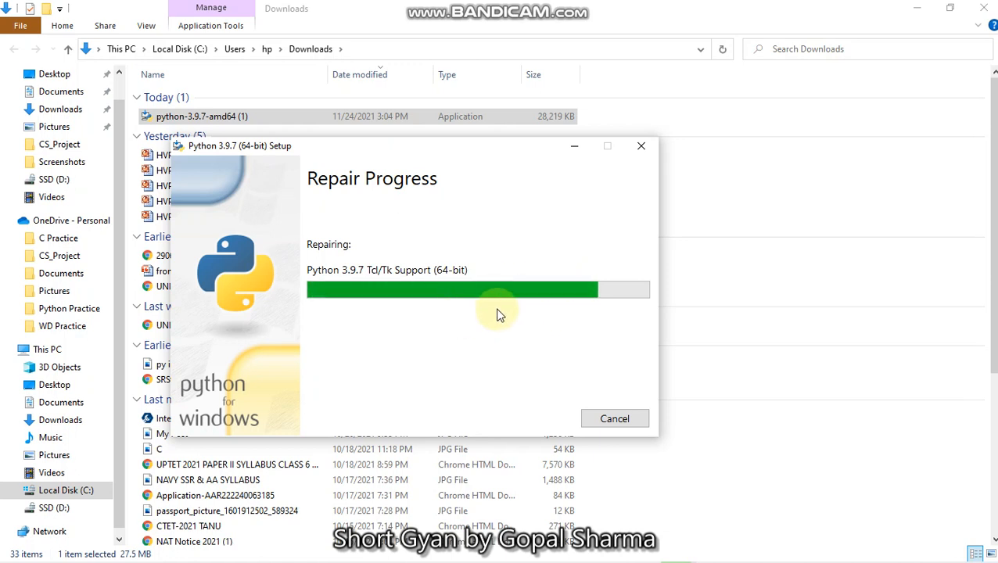
pyautogui.moveTo(568, 297)
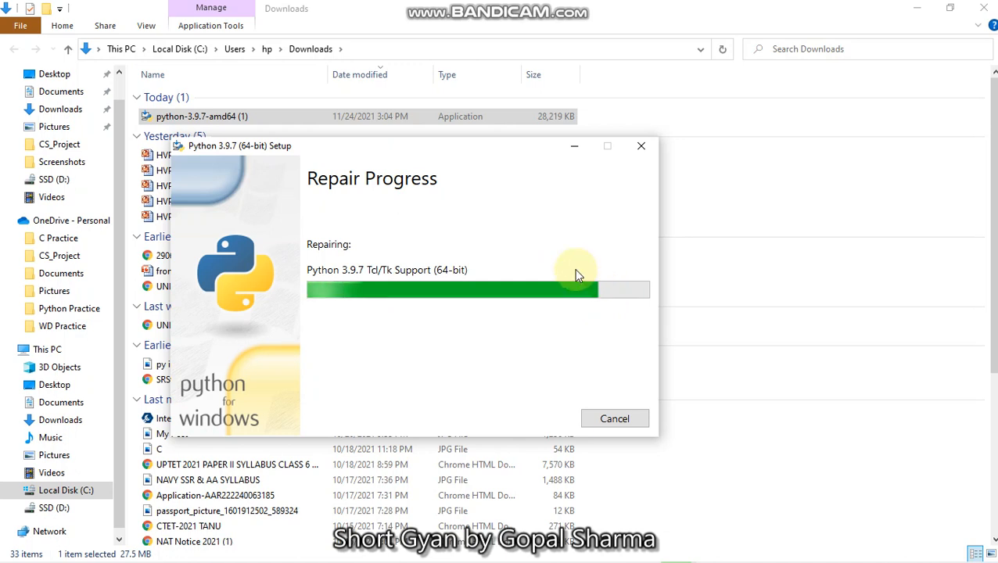
pyautogui.moveTo(540, 200)
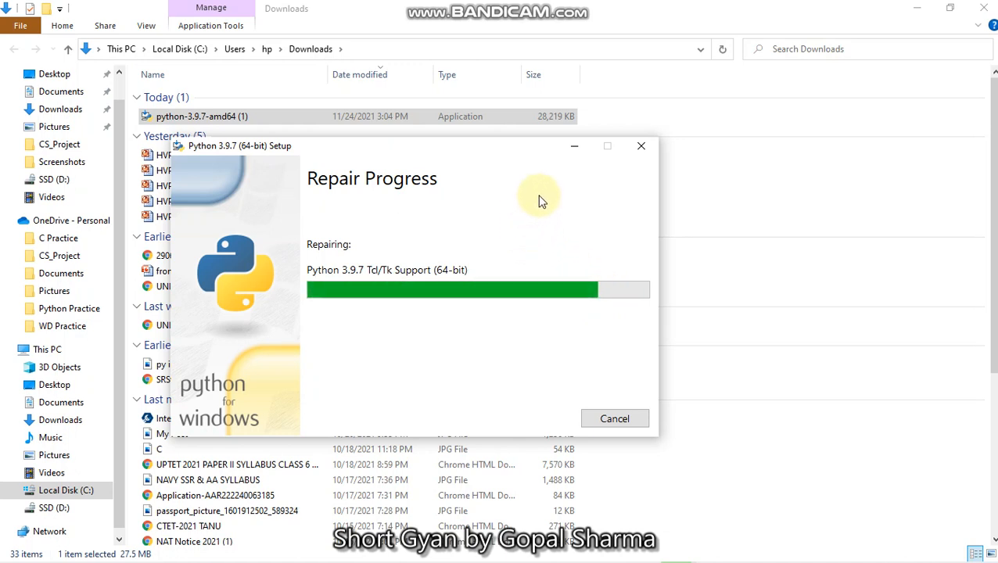